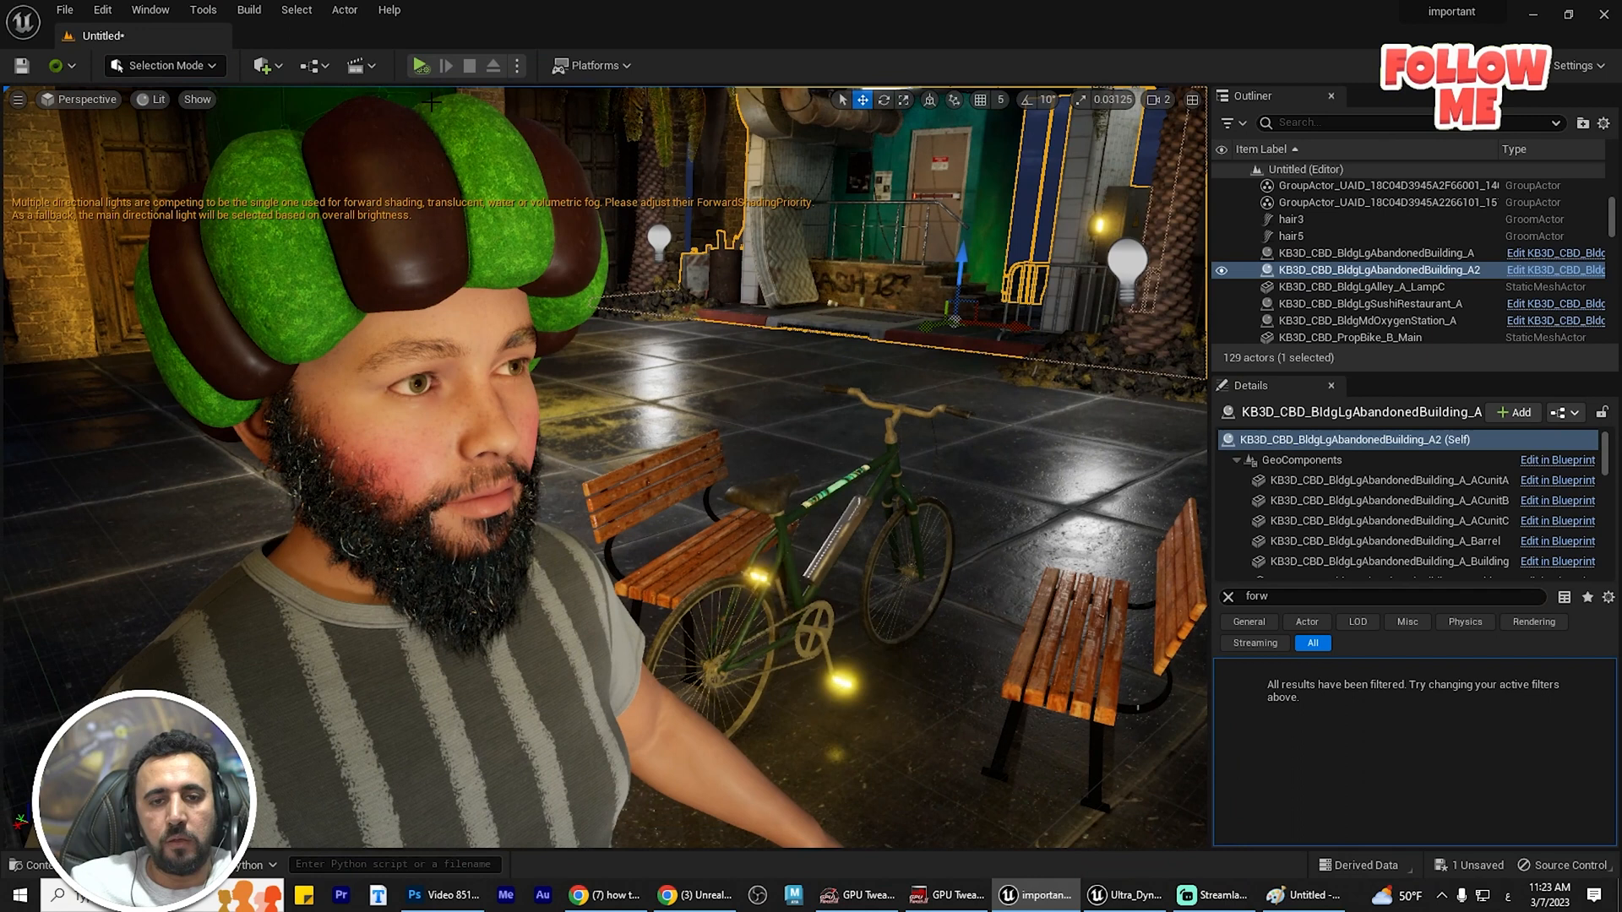
Inspect the Ultra_Dynamic_Sky blueprint's Components list, then close the Blueprint editor.
left_click(249, 10)
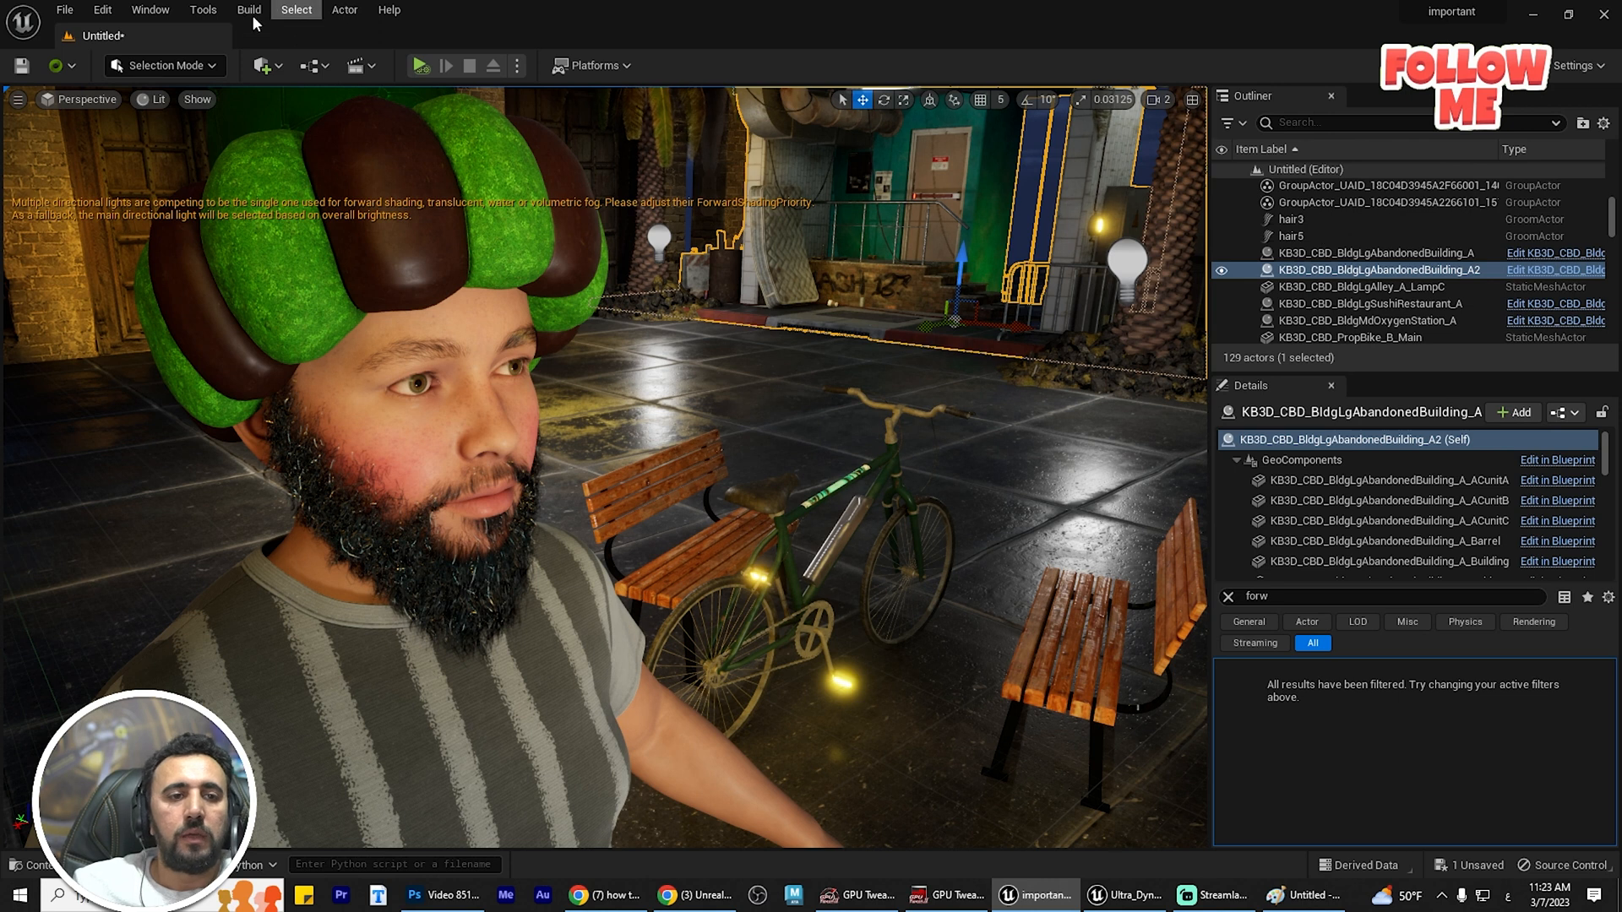
left_click(248, 10)
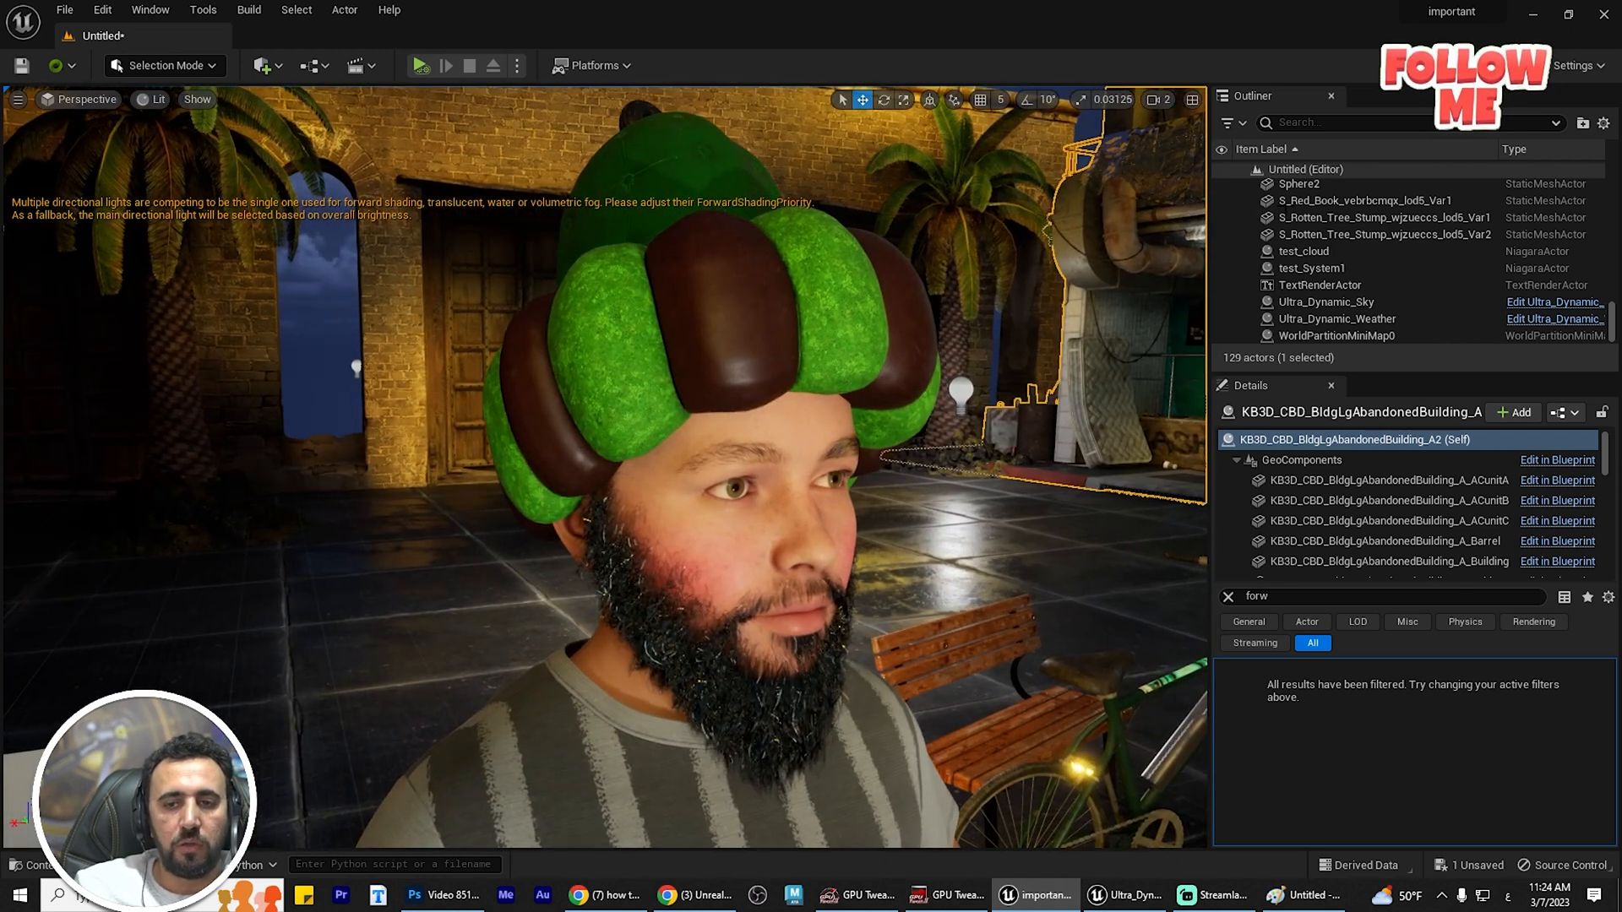
left_click(1324, 300)
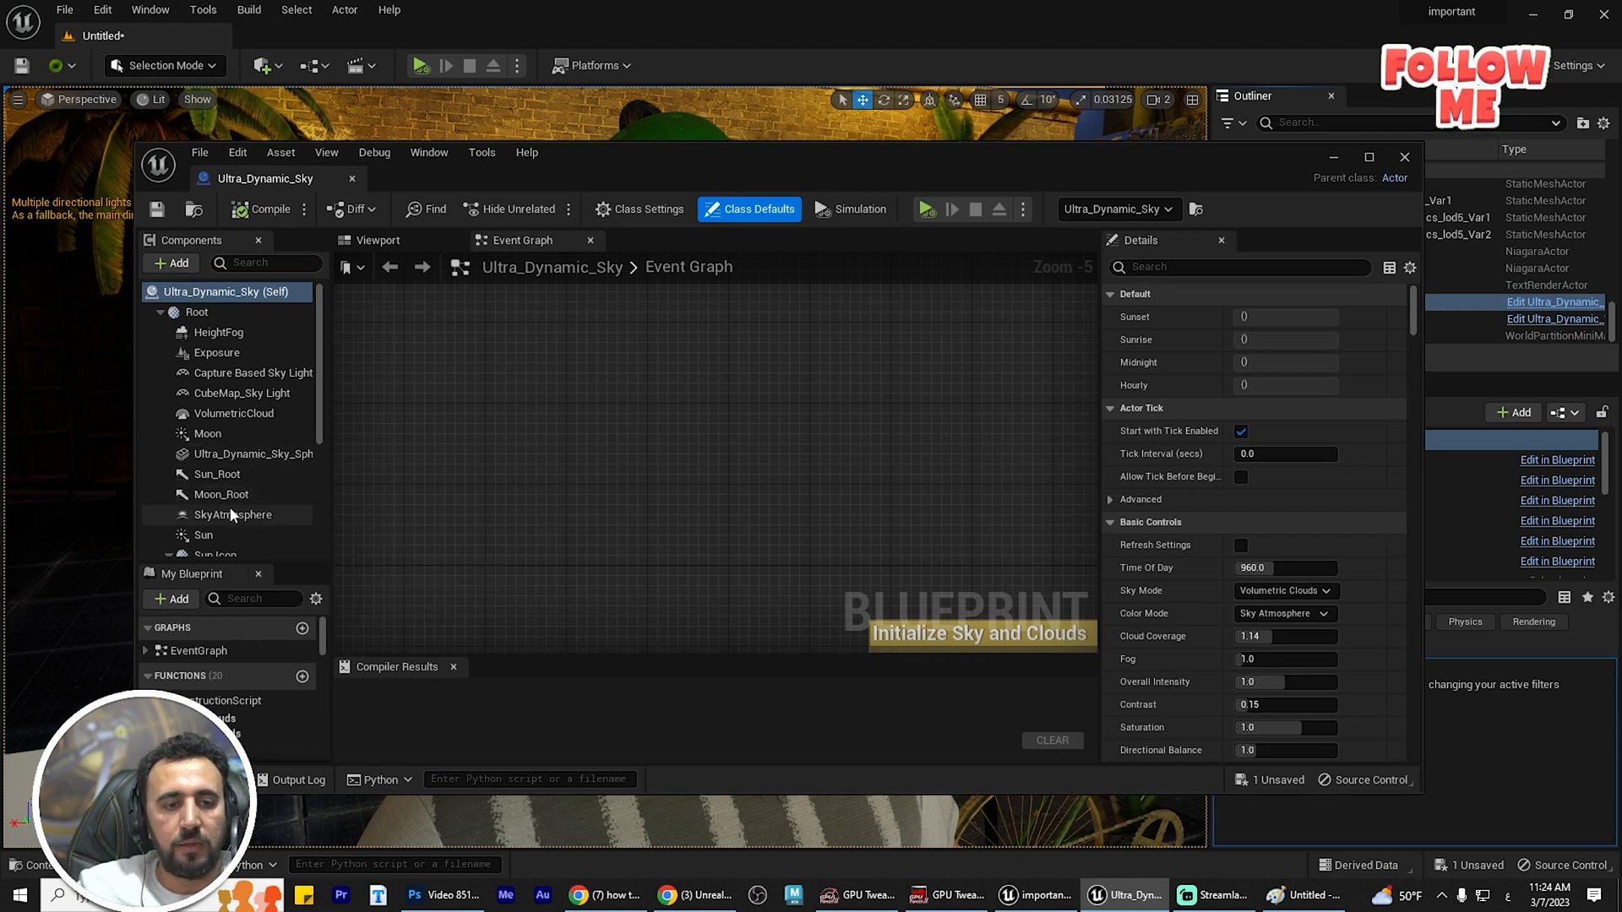
scroll("down", 3)
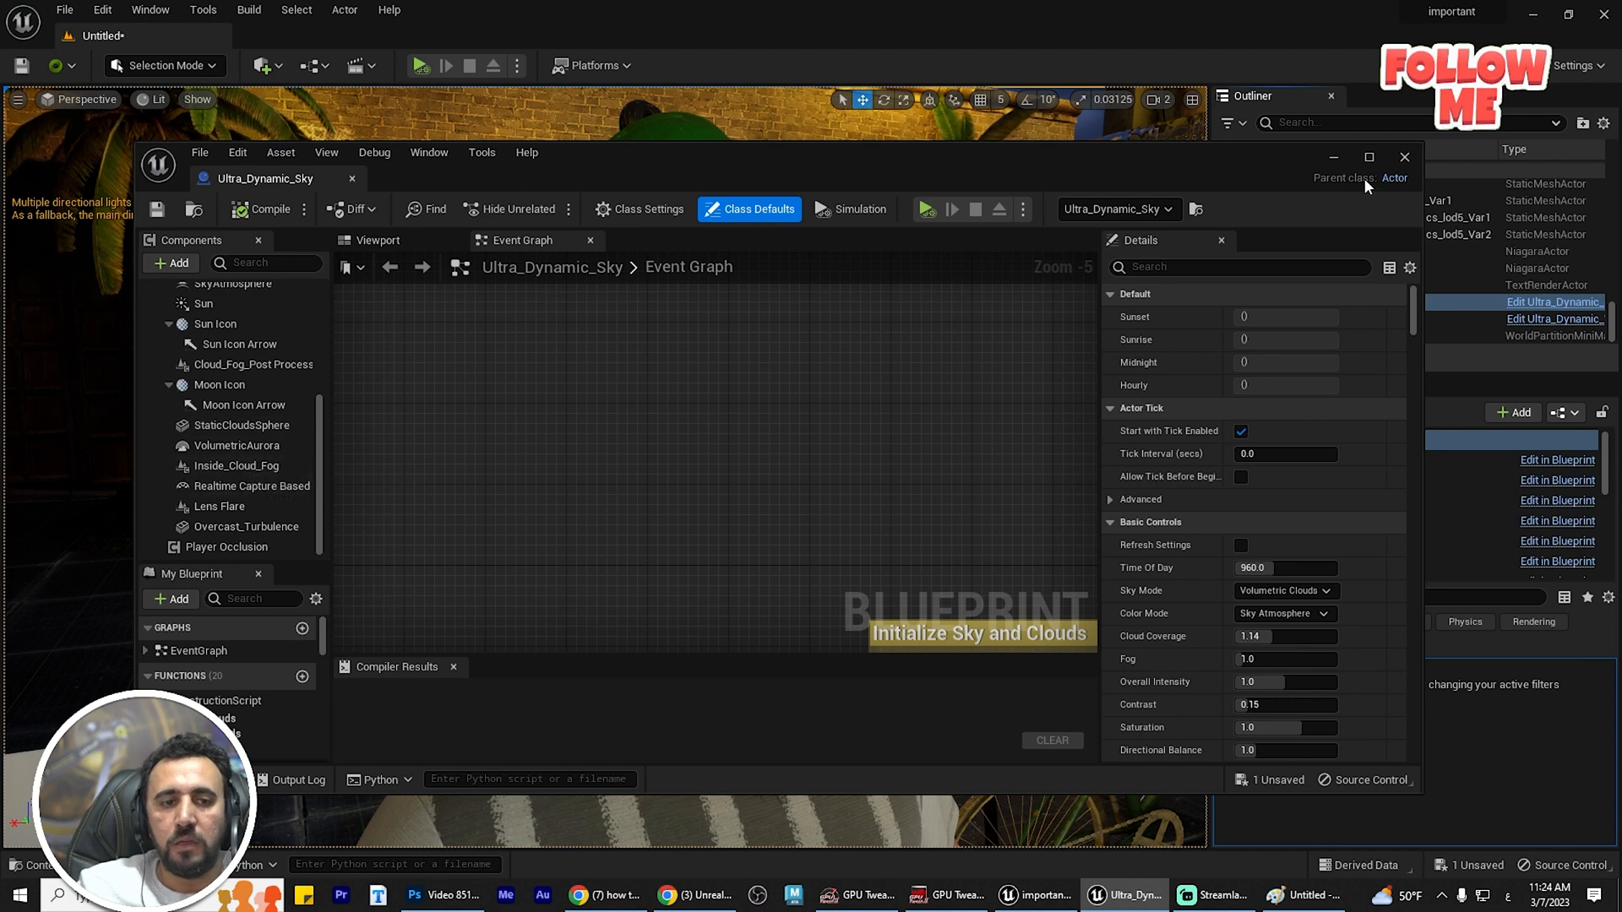
left_click(1404, 157)
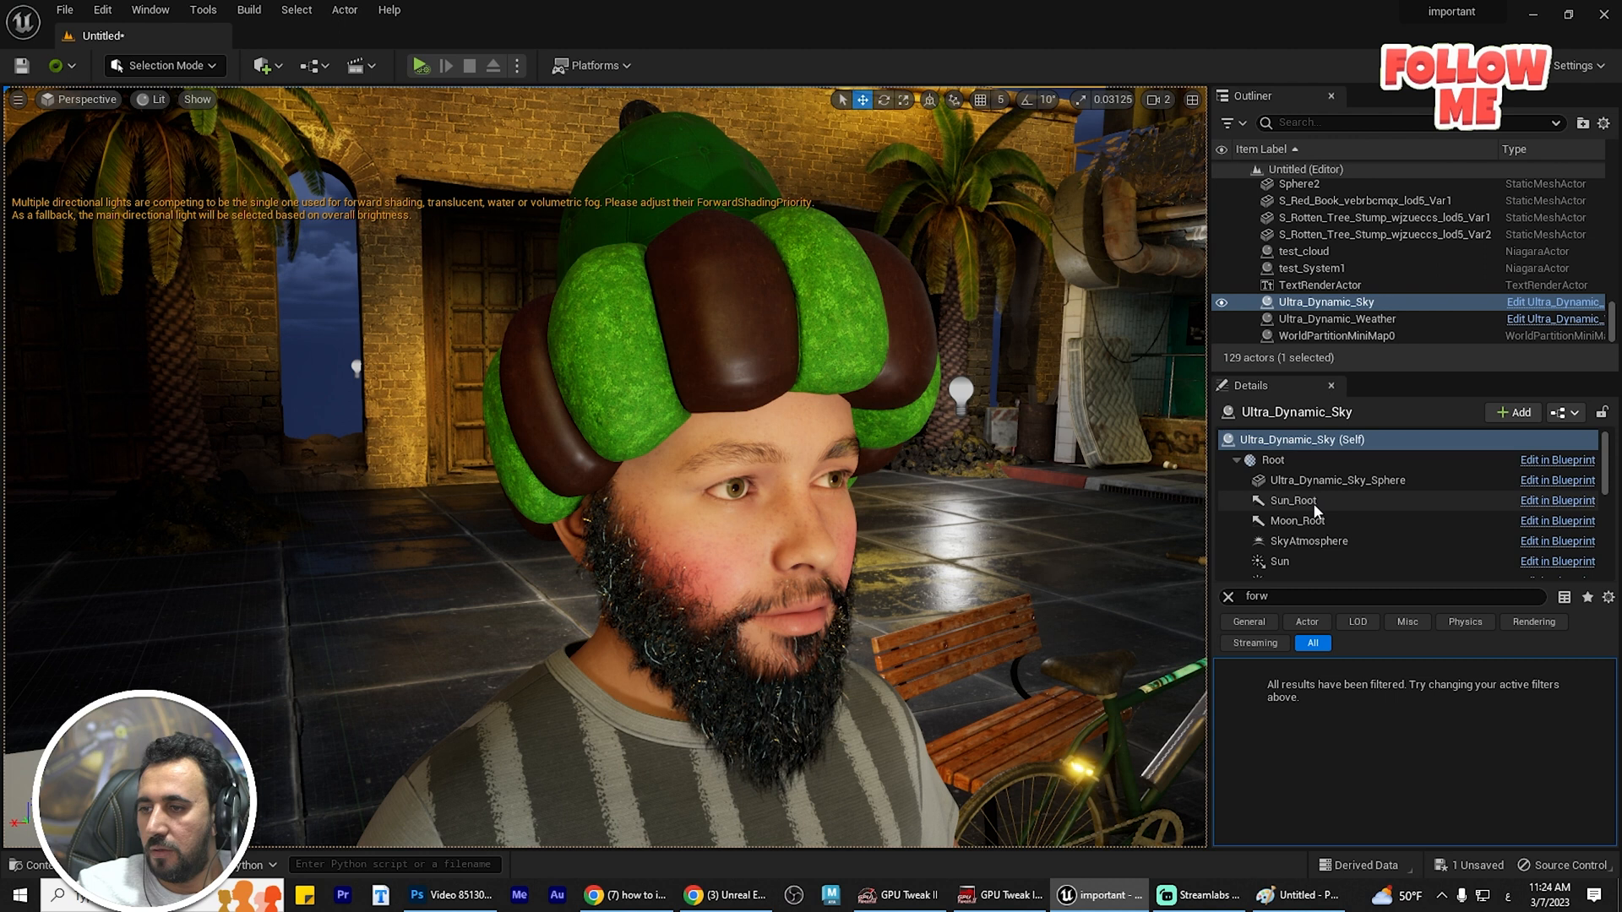
mouse_move(1362, 522)
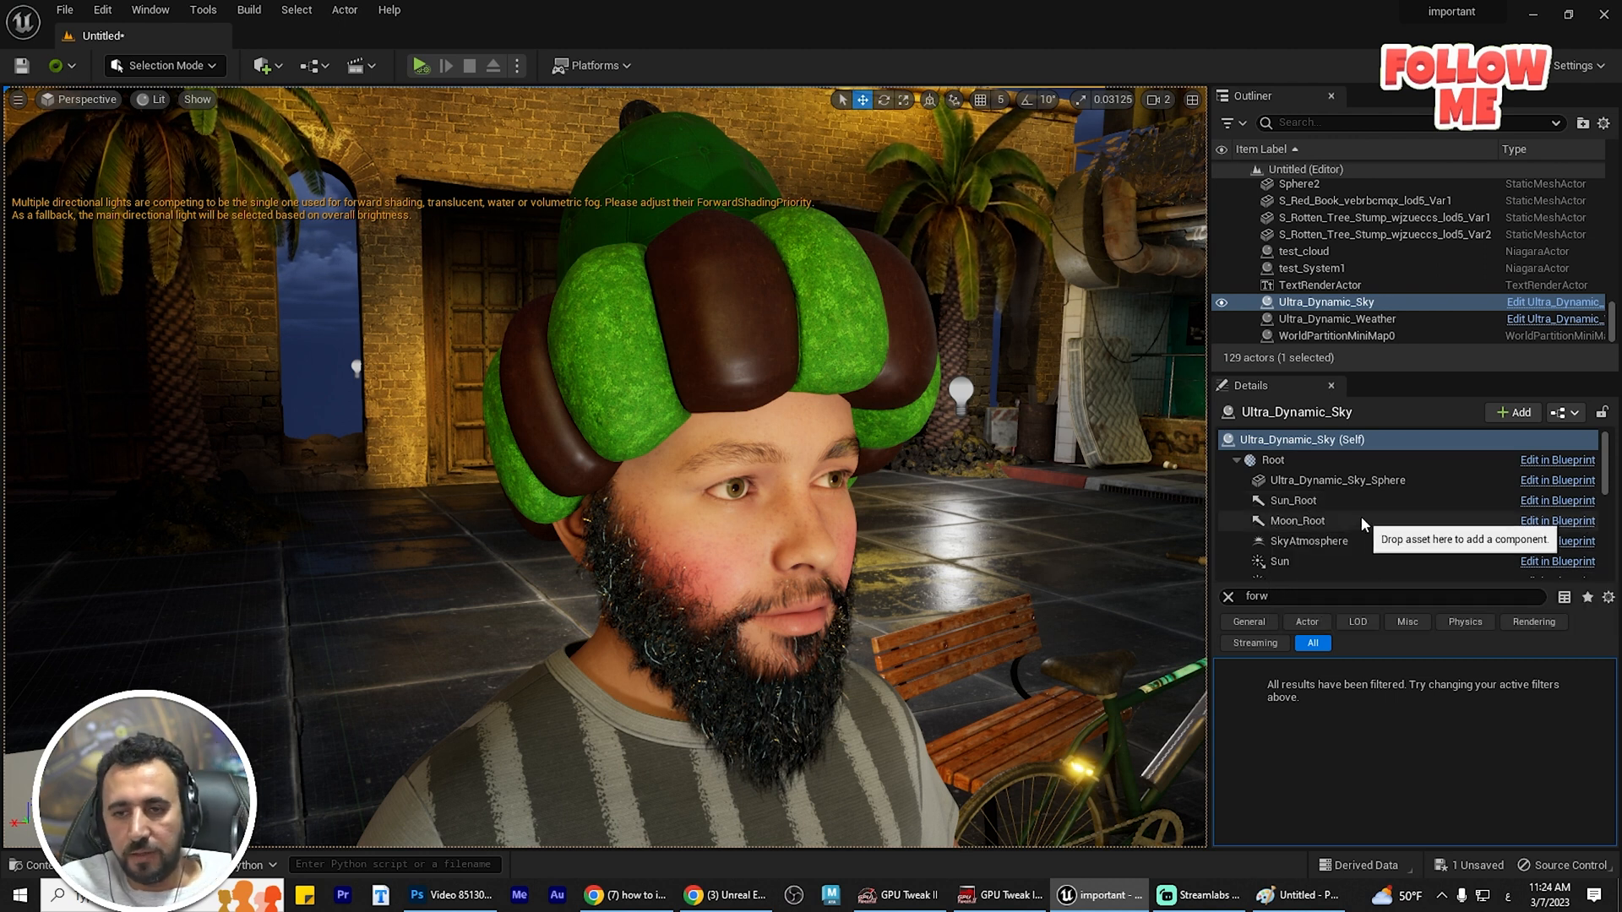
Browse Sun_Root and Moon_Root, reselect Ultra_Dynamic_Sky and select its Sun light component.
left_click(1293, 500)
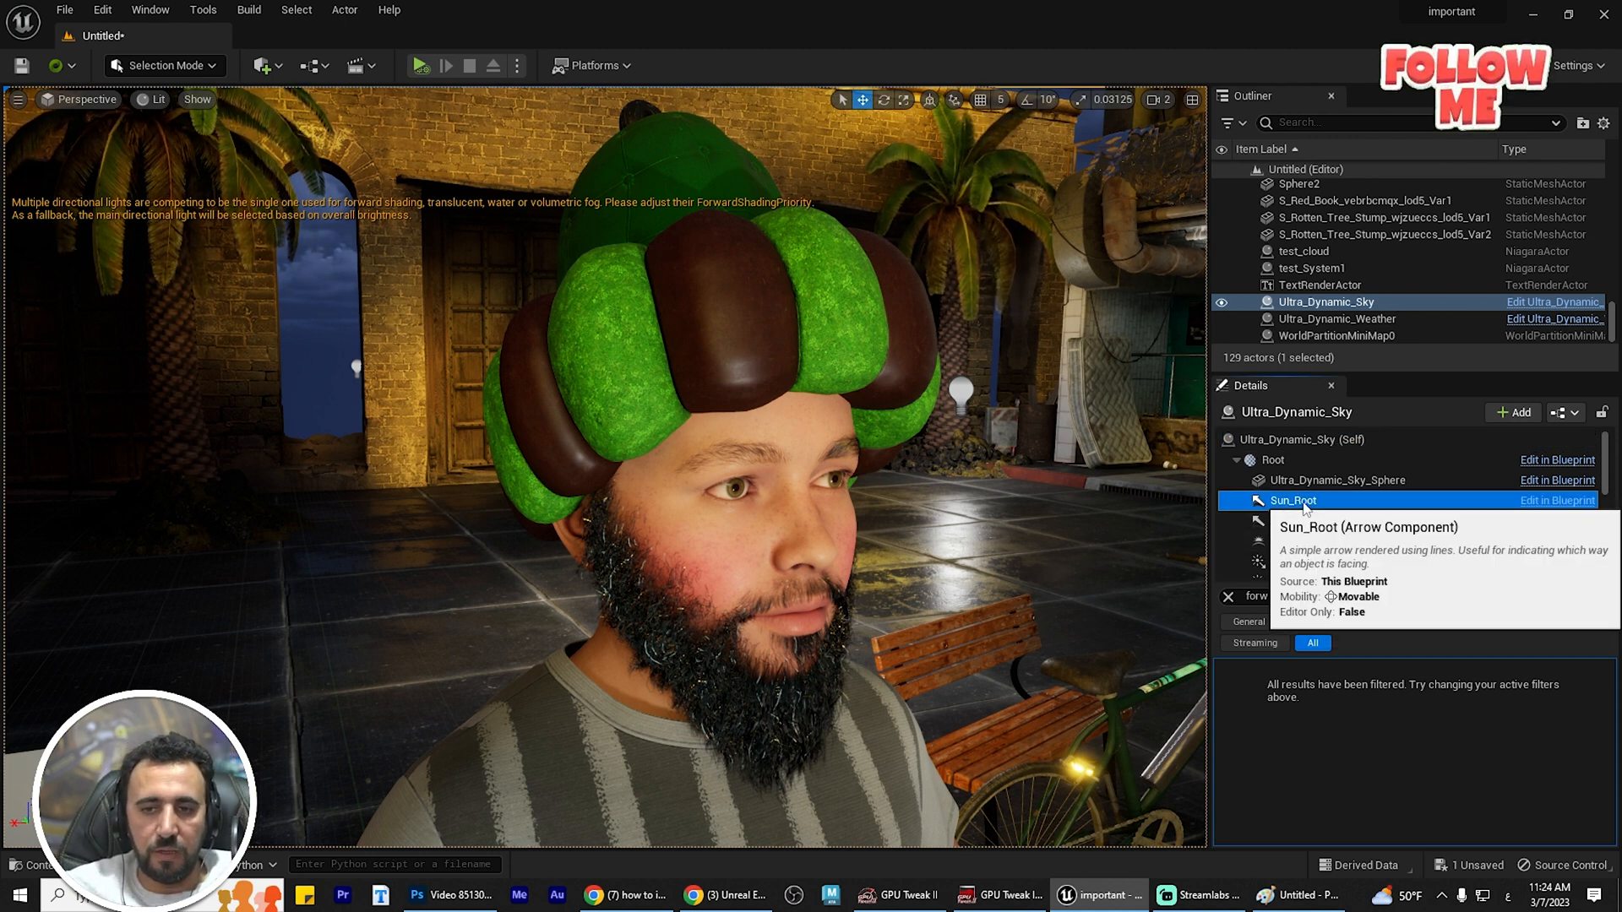
left_click(1298, 520)
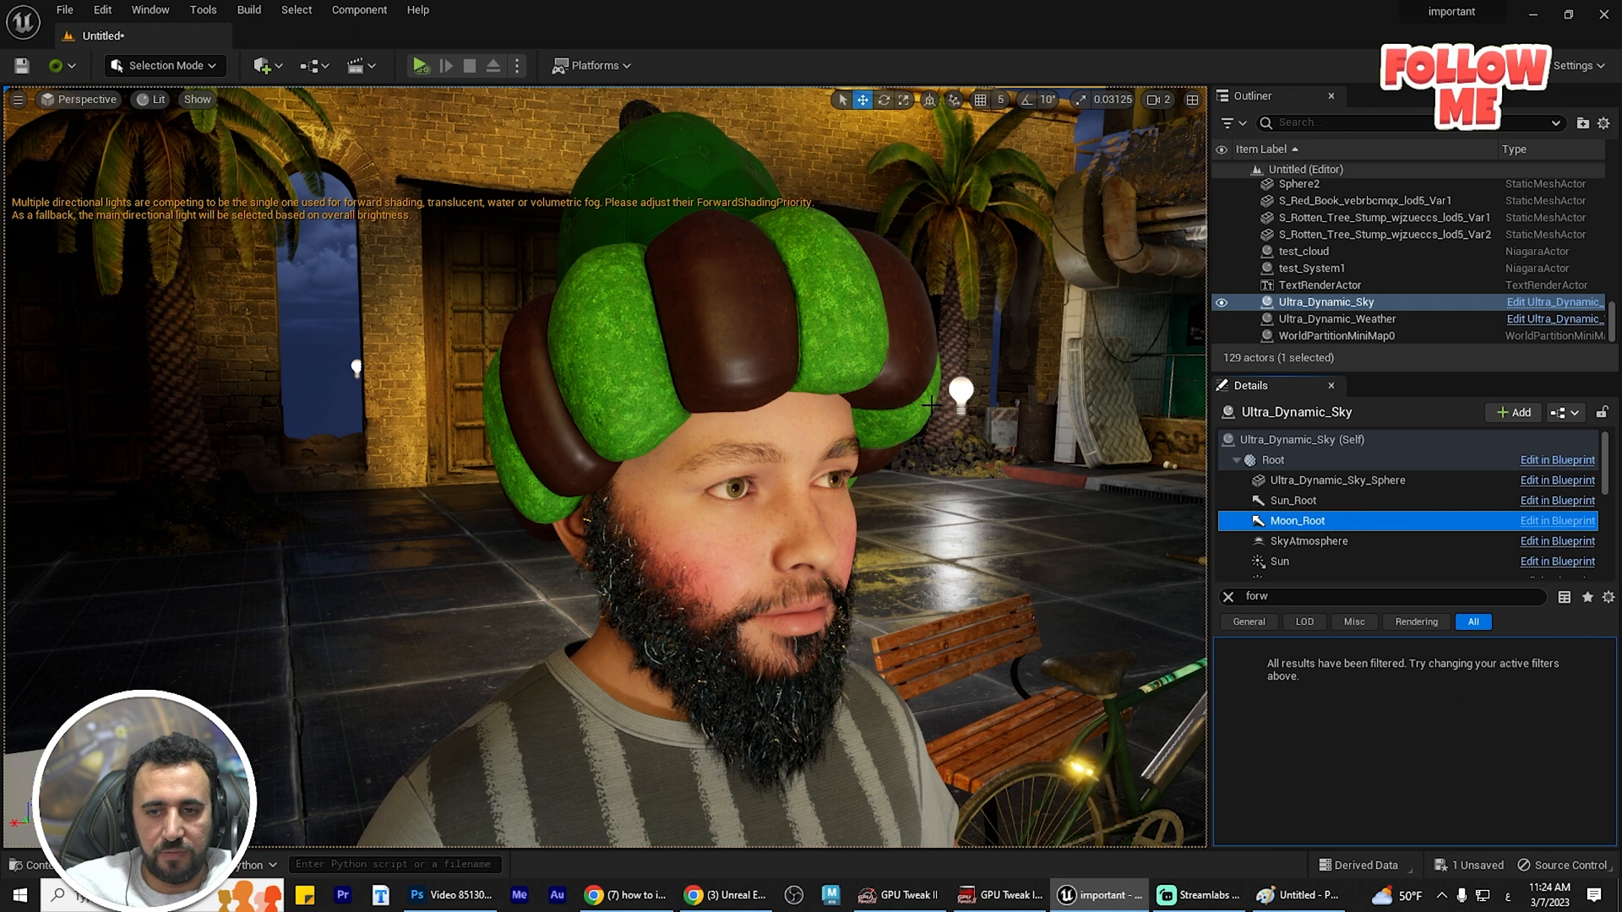
mouse_move(1437, 521)
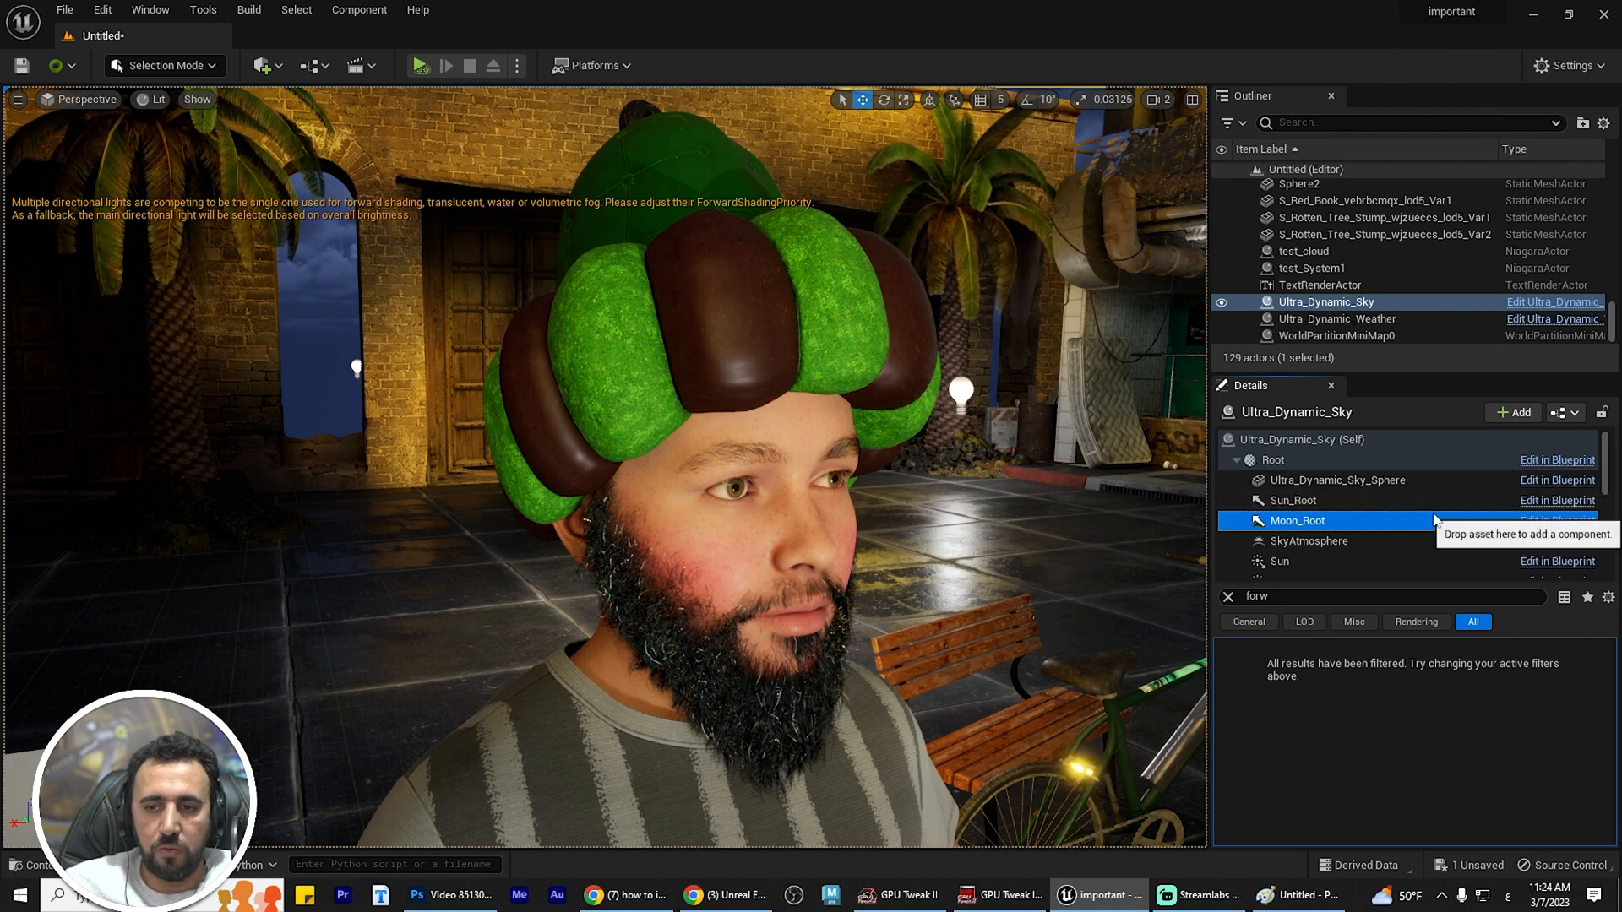
left_click(1320, 284)
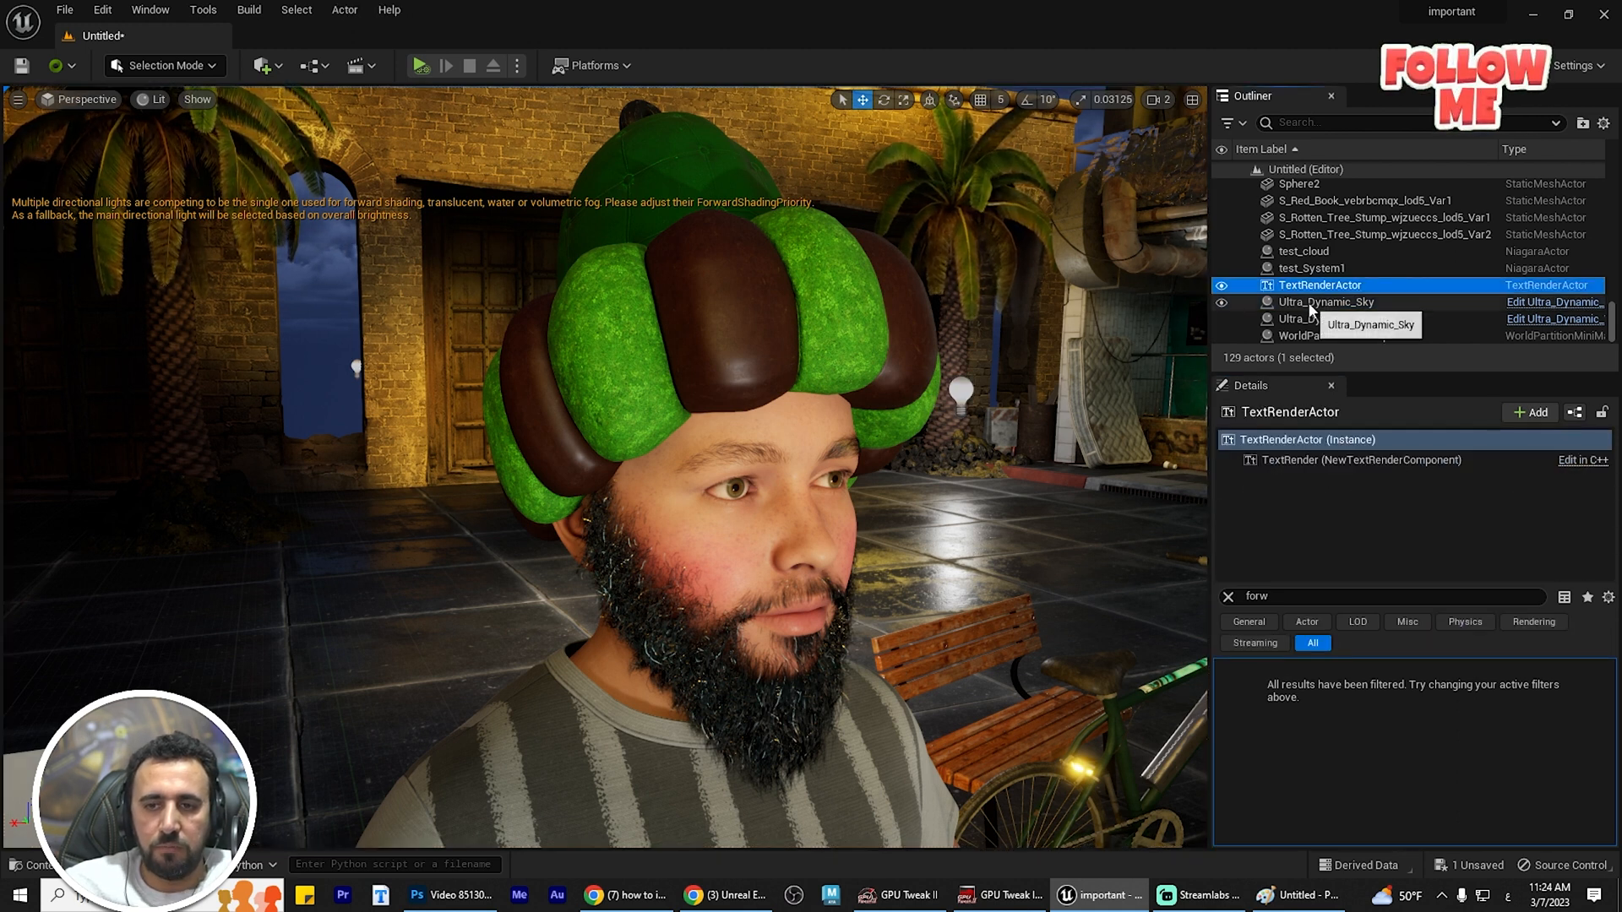
left_click(1325, 301)
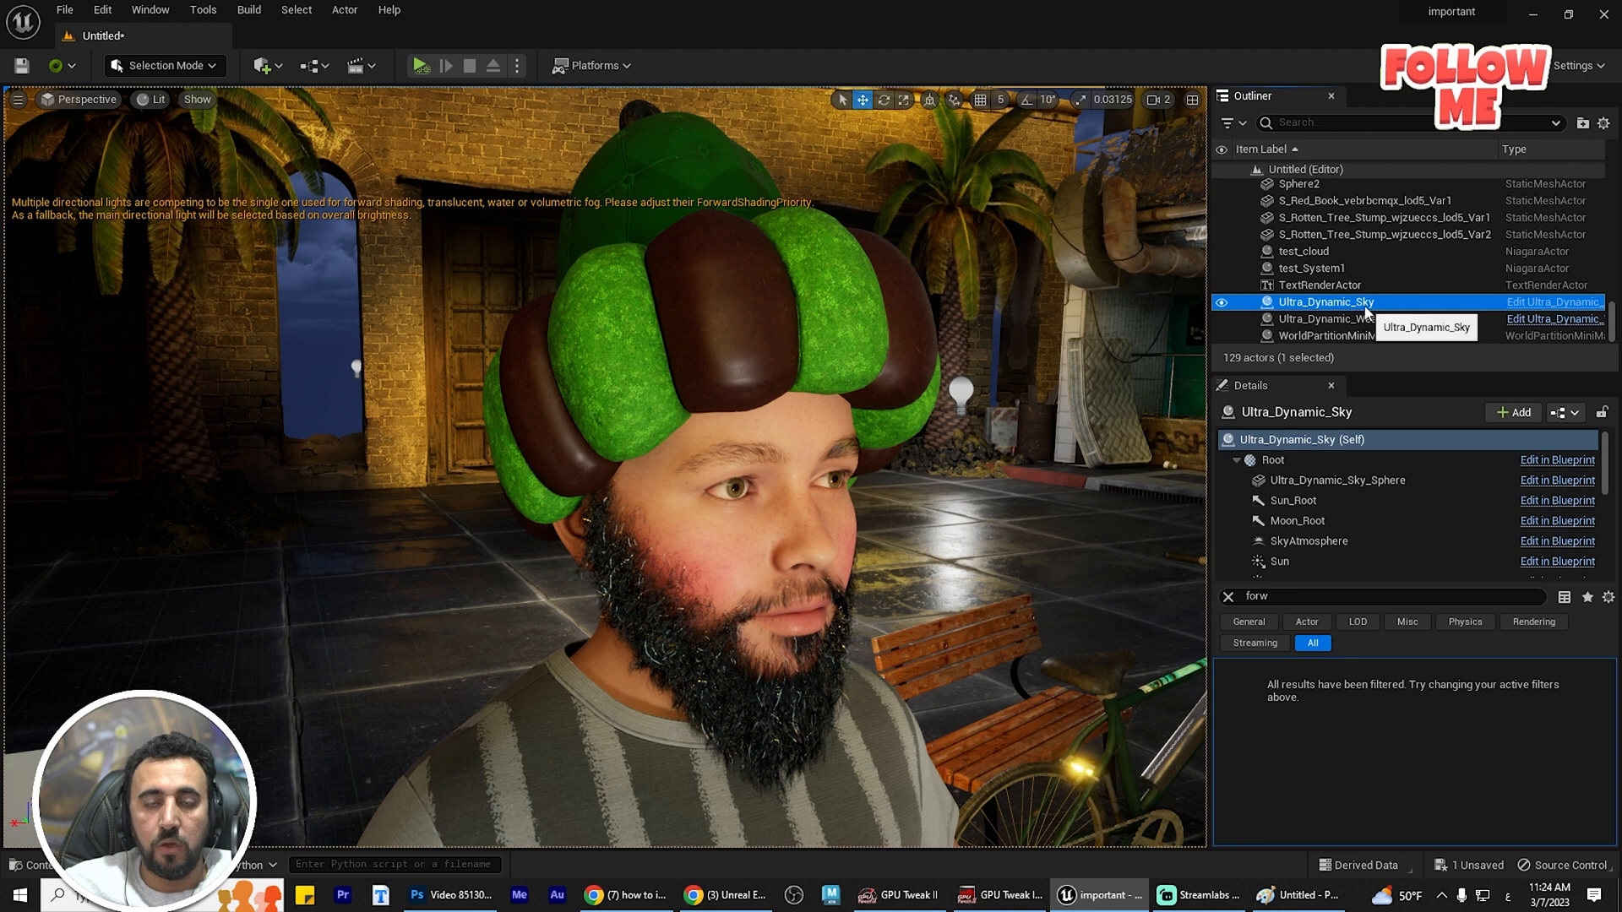
left_click(1293, 500)
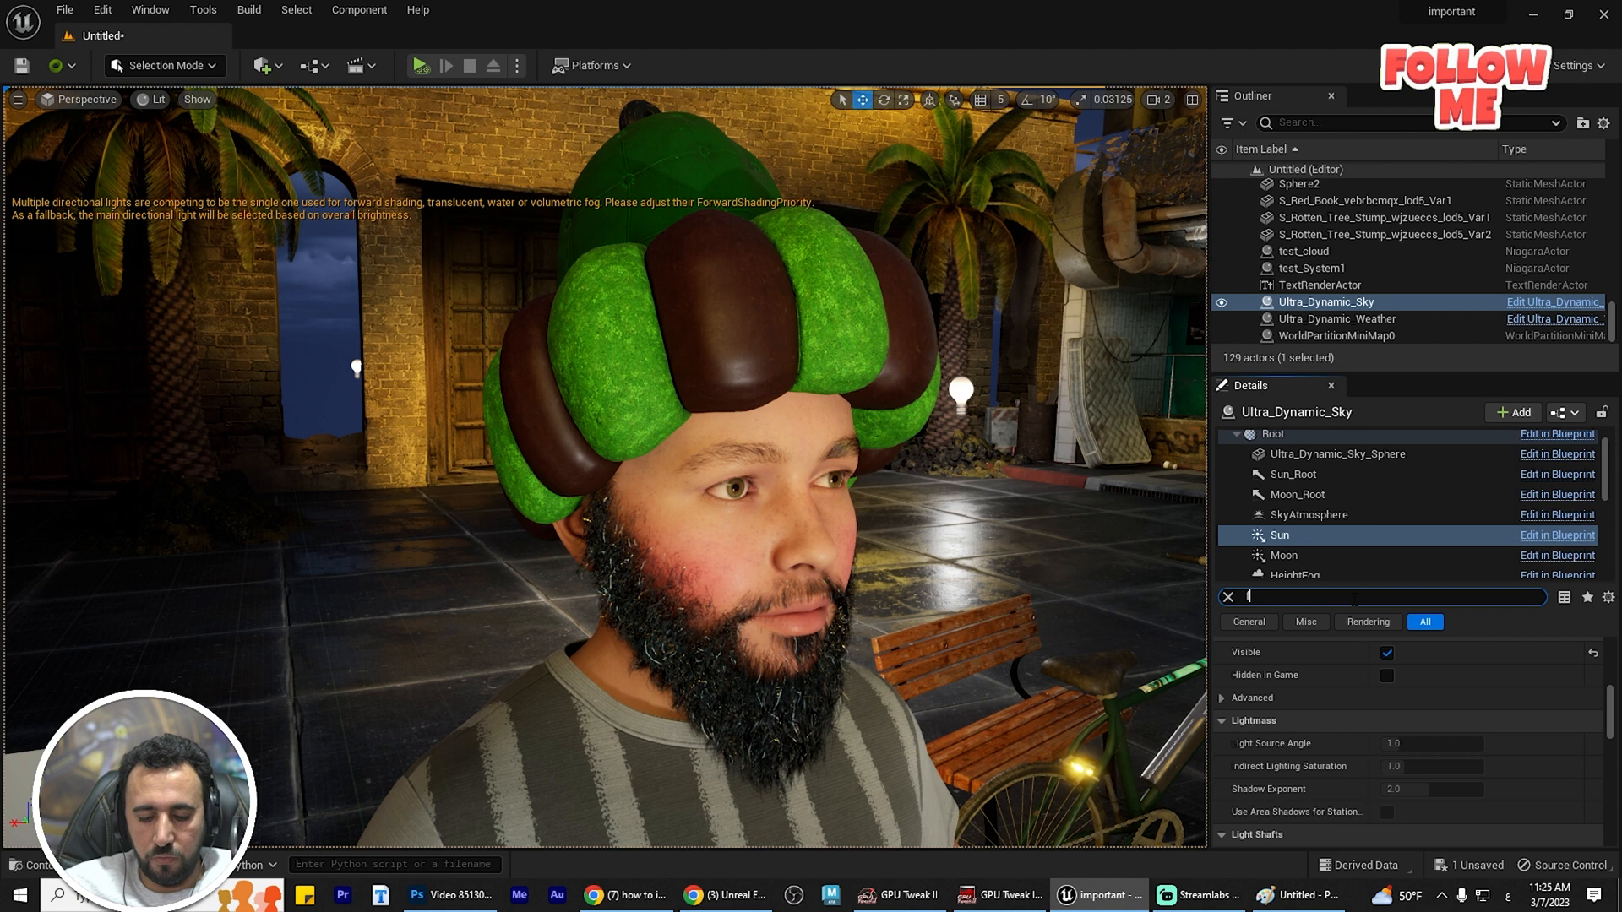
Filter the Sun component's details by 'forward' to find Forward Shading Priority.
type("orward")
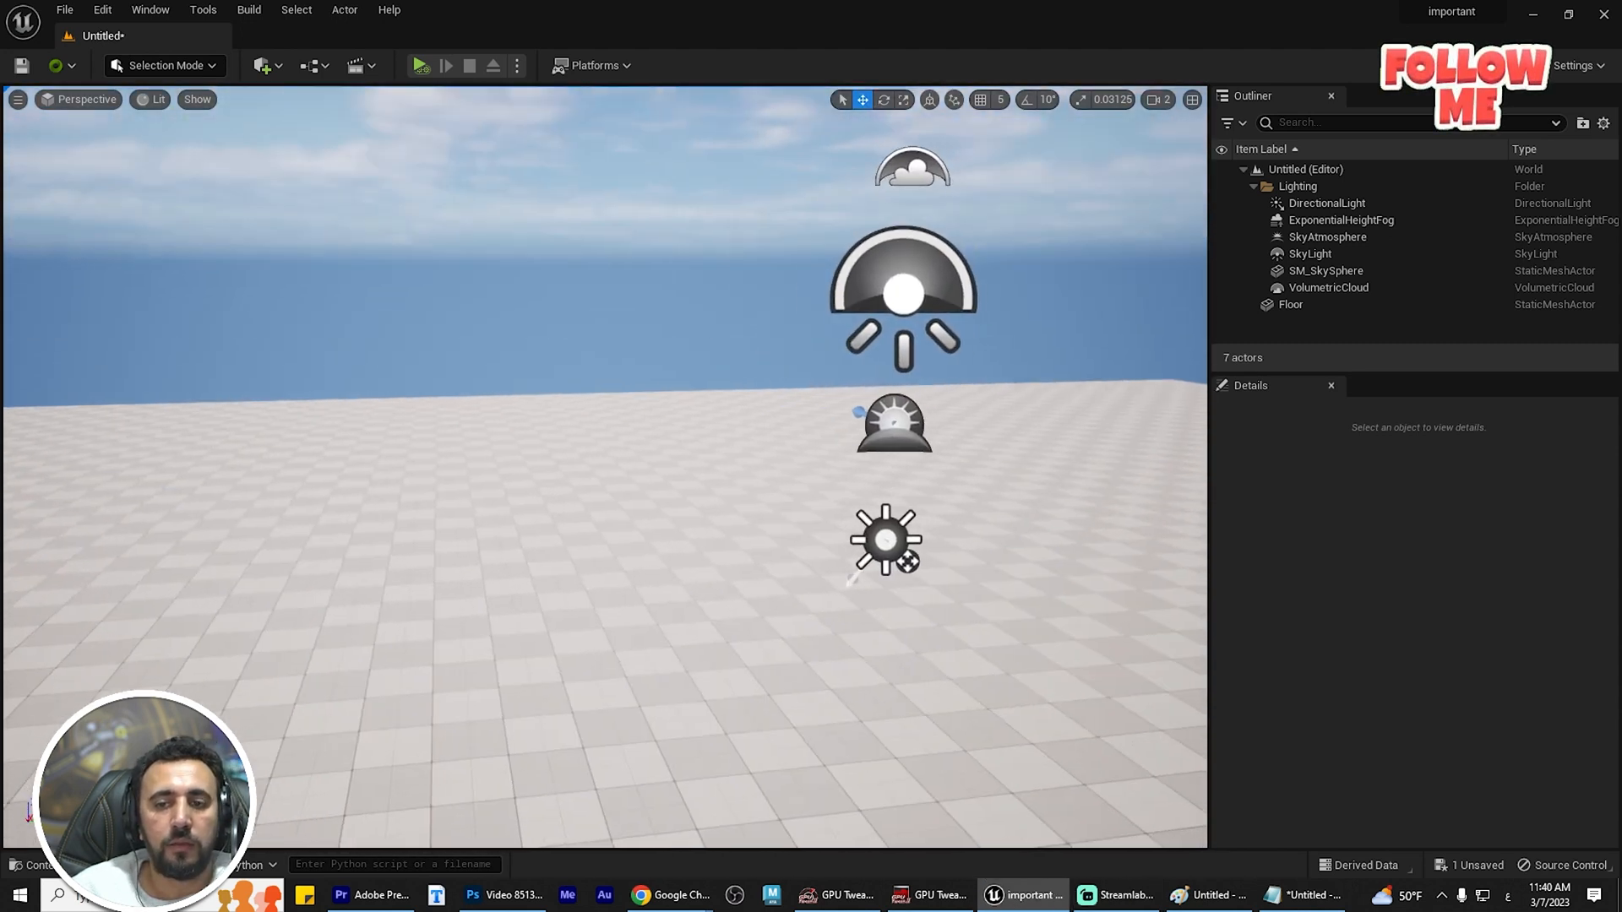
Add a second Directional Light via Quick Add and set its Forward Shading Priority to 1.
left_click(262, 66)
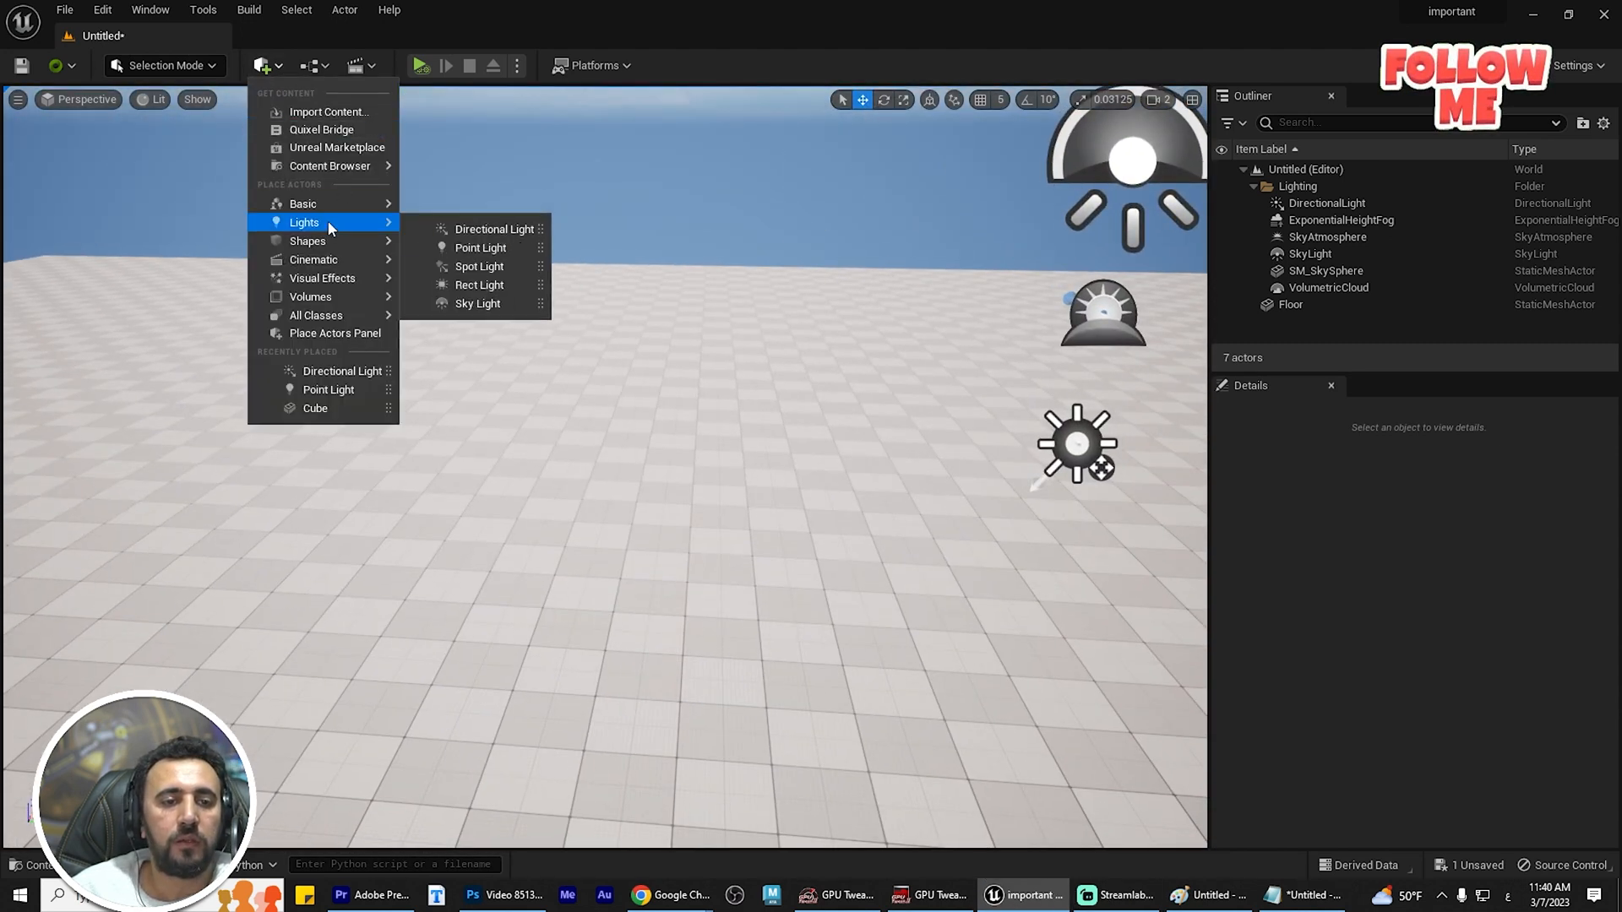
left_click(495, 228)
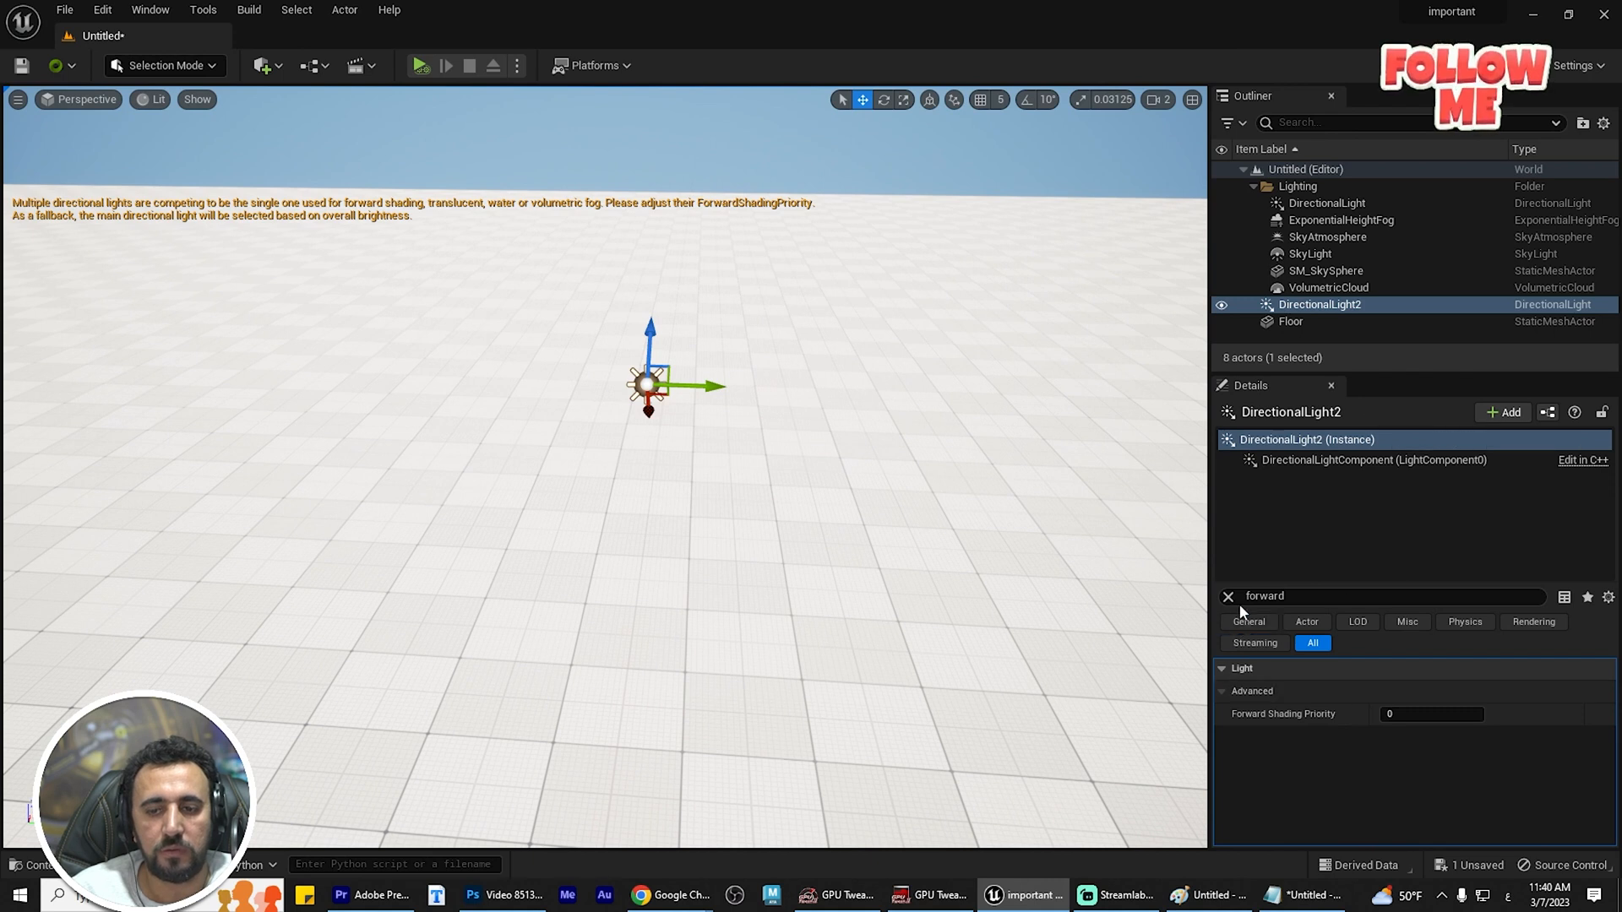
left_click(1228, 597)
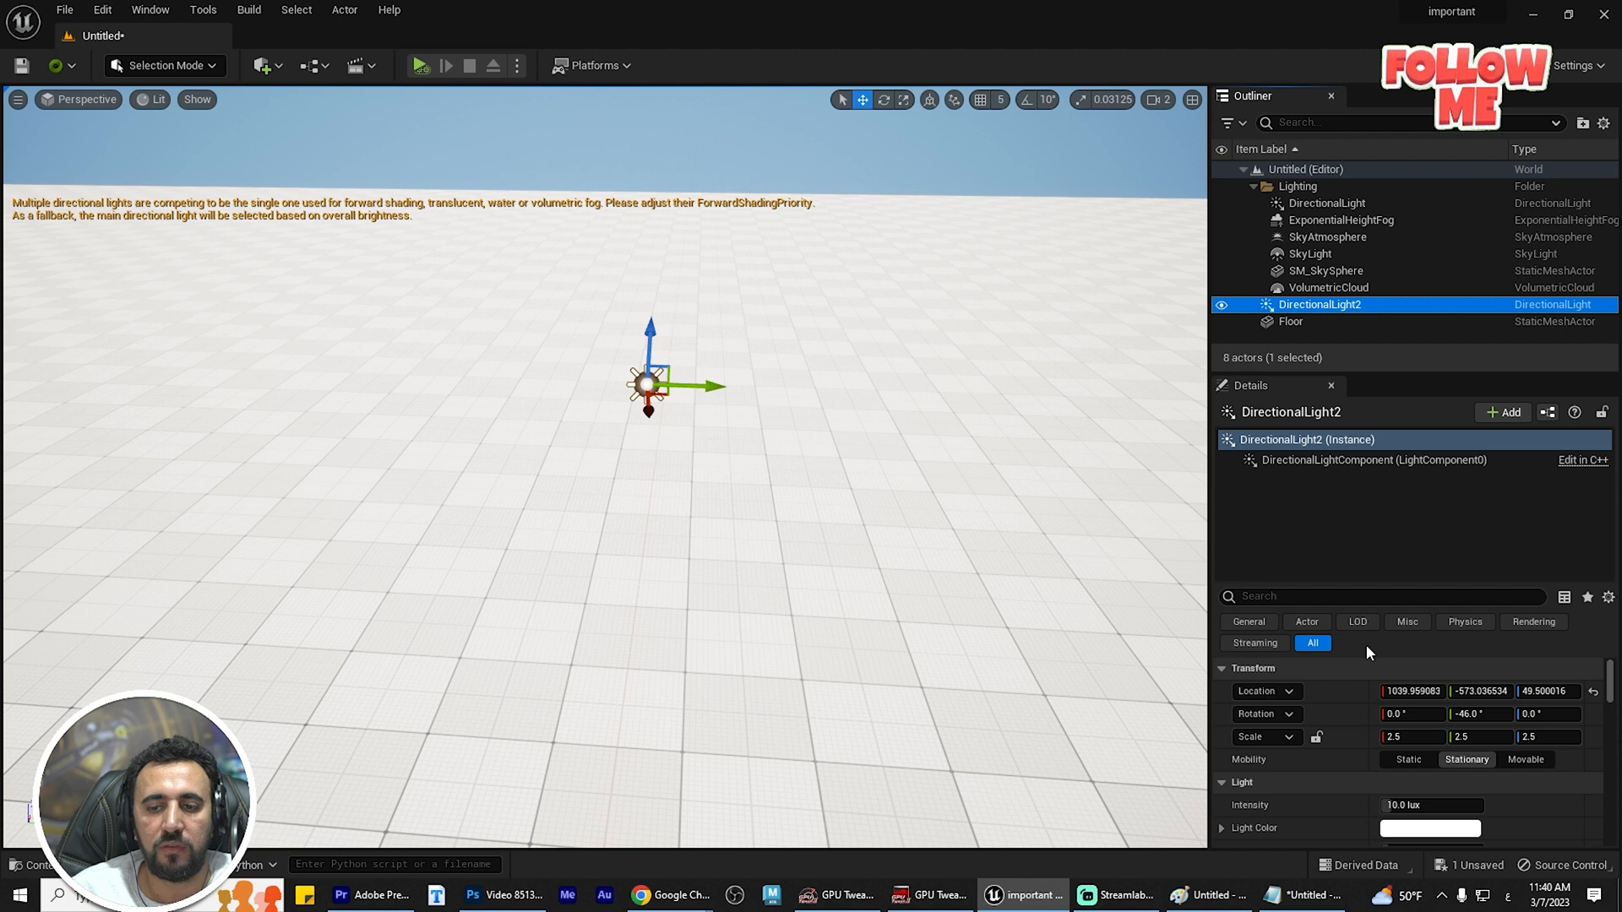
type("forward")
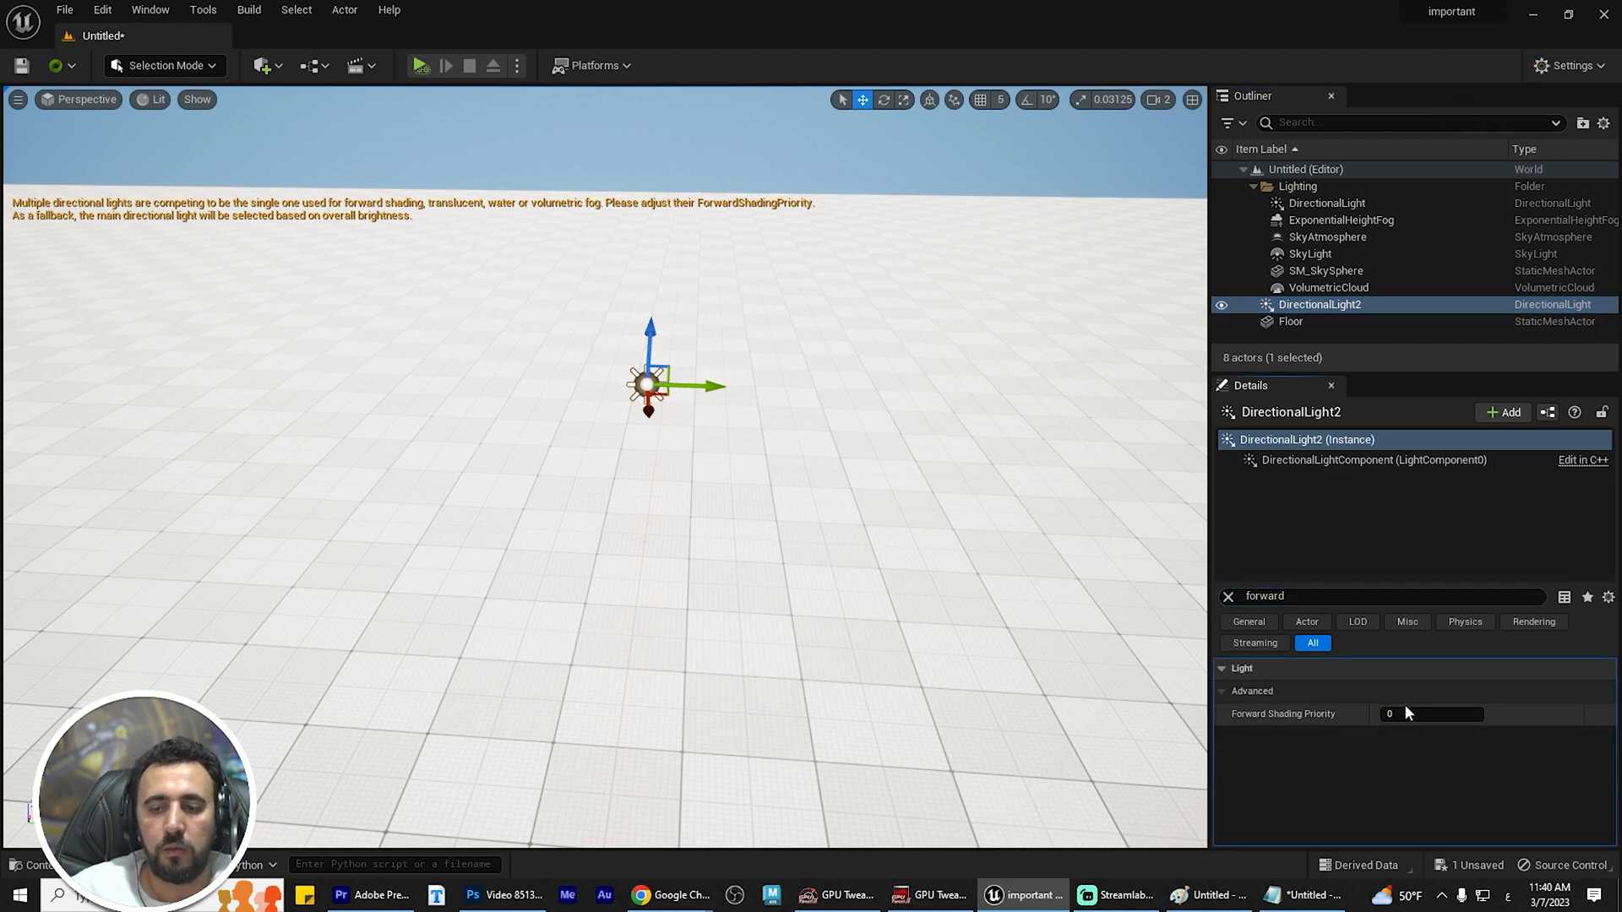
type("1")
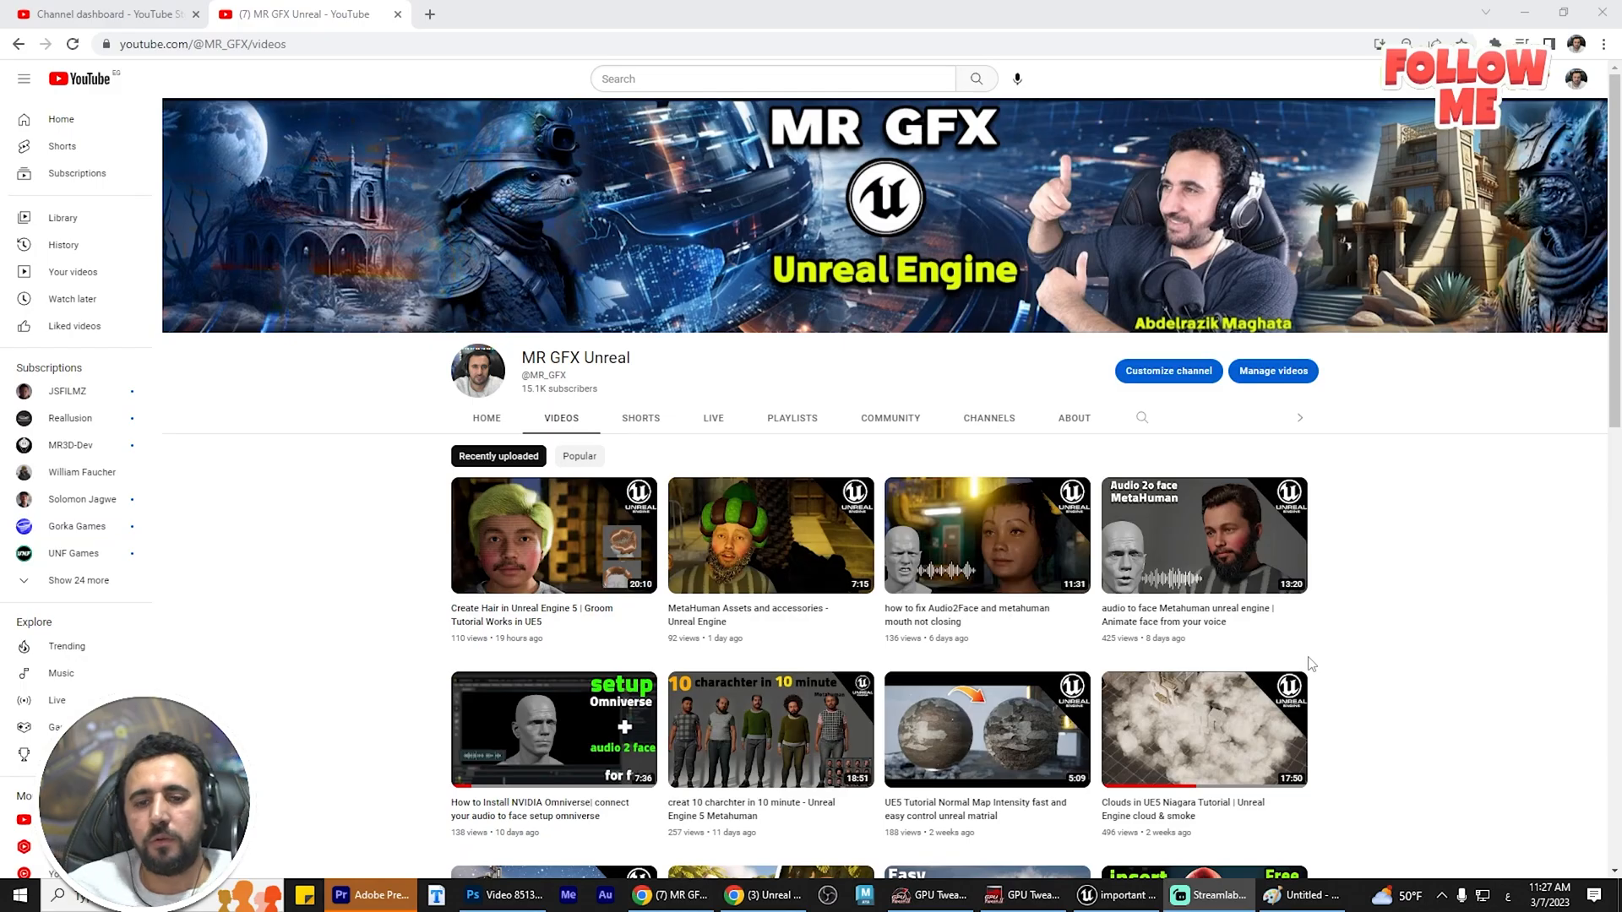
mouse_move(1006, 517)
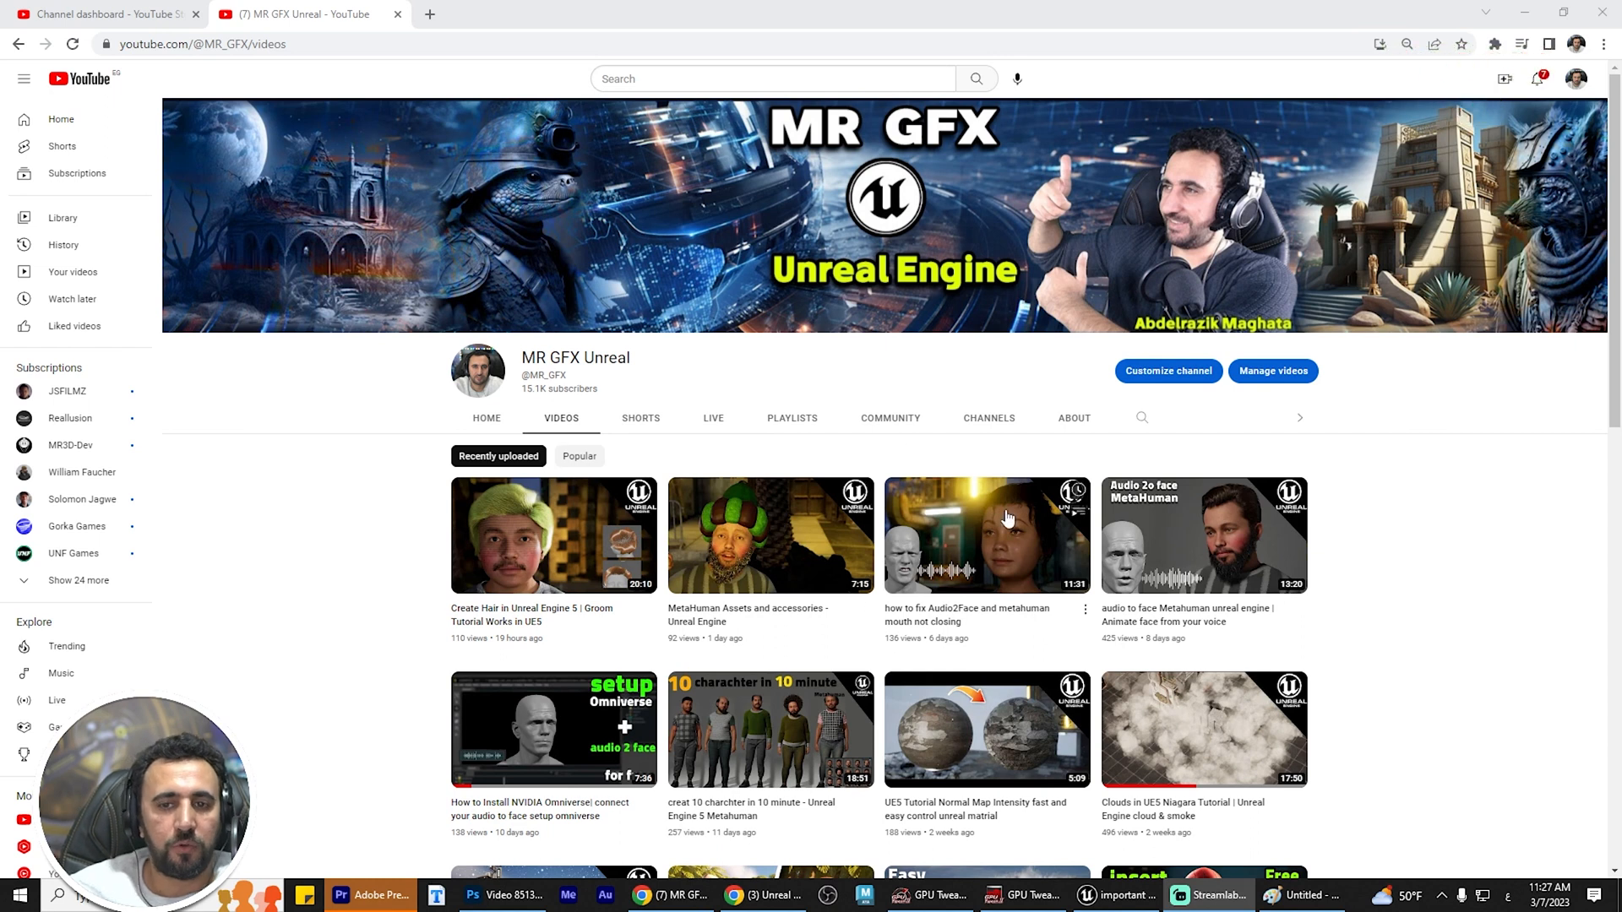
scroll("down", 3)
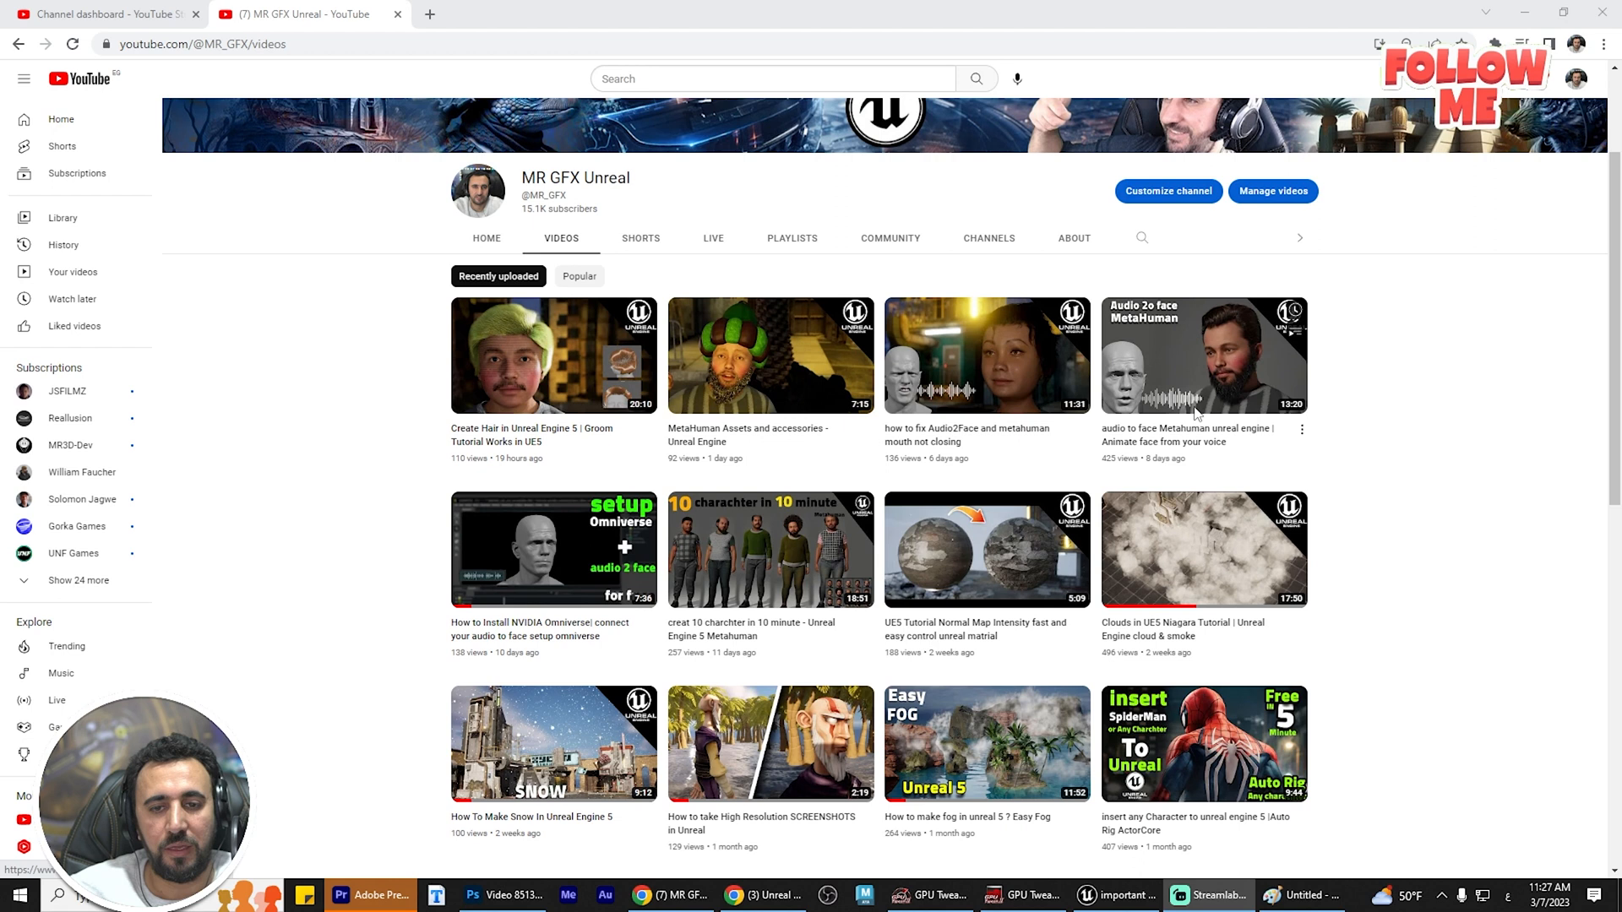
scroll("down", 3)
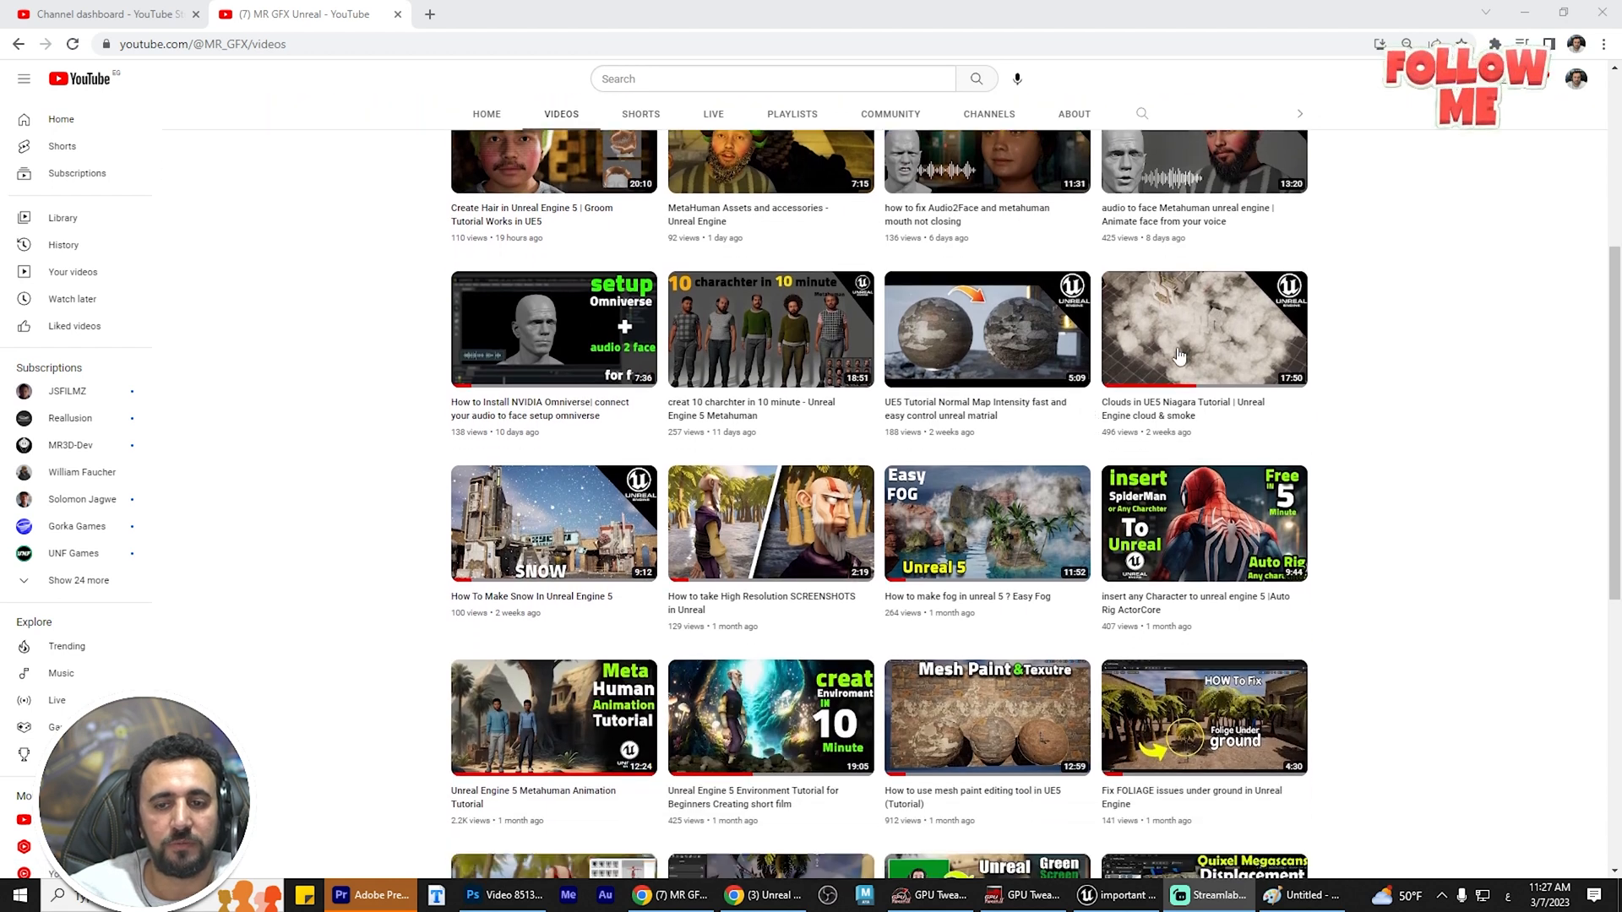
scroll("down", 3)
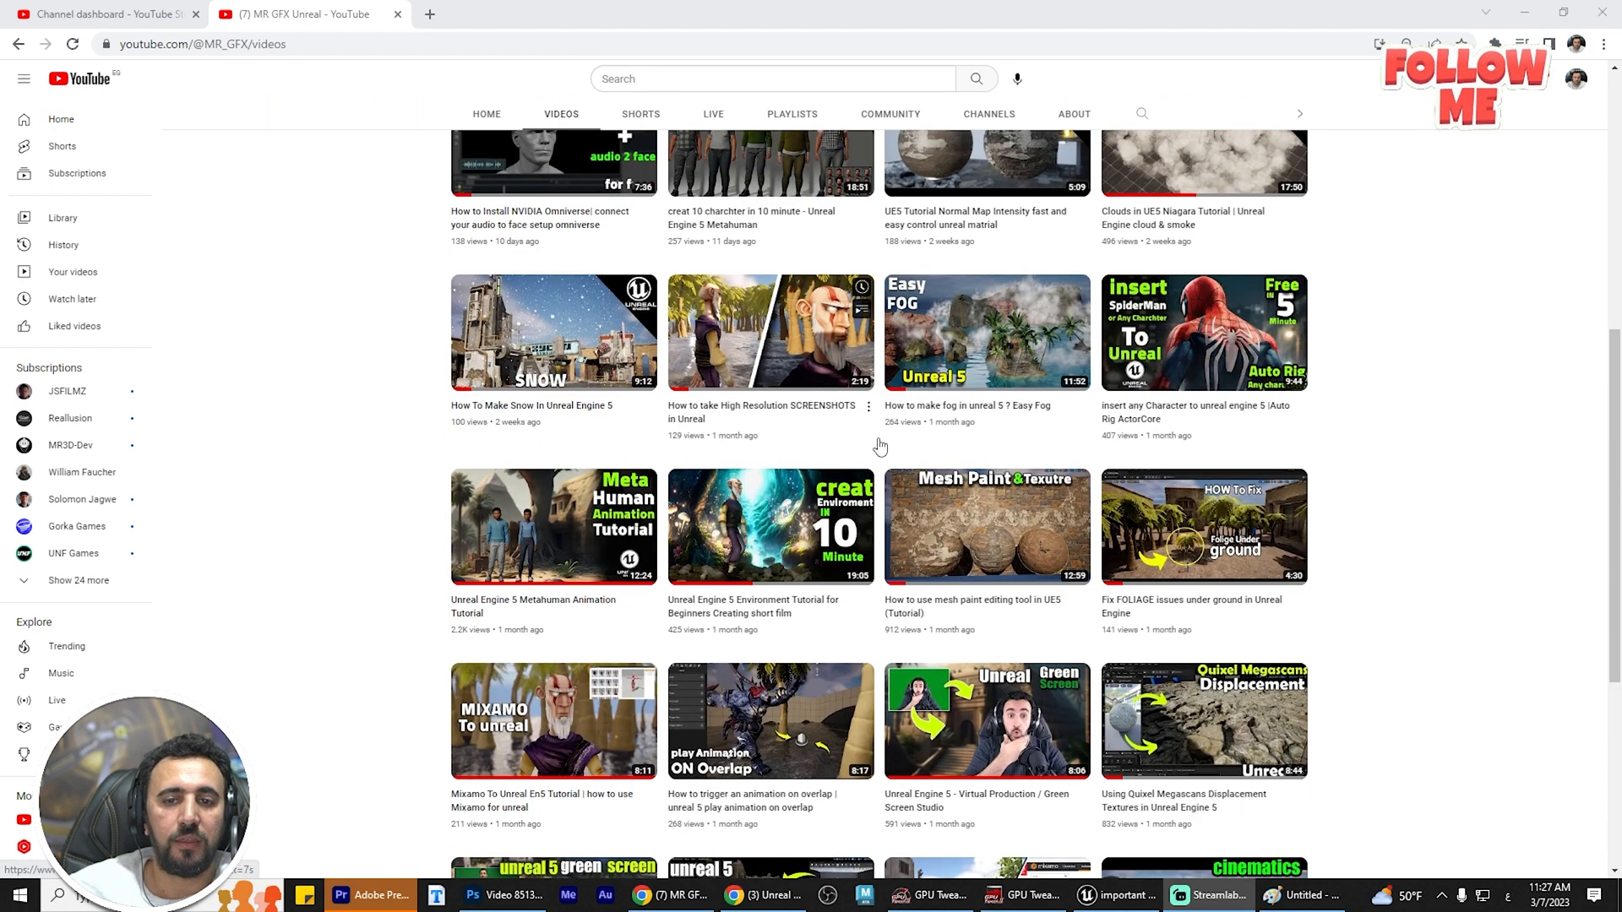
scroll("down", 3)
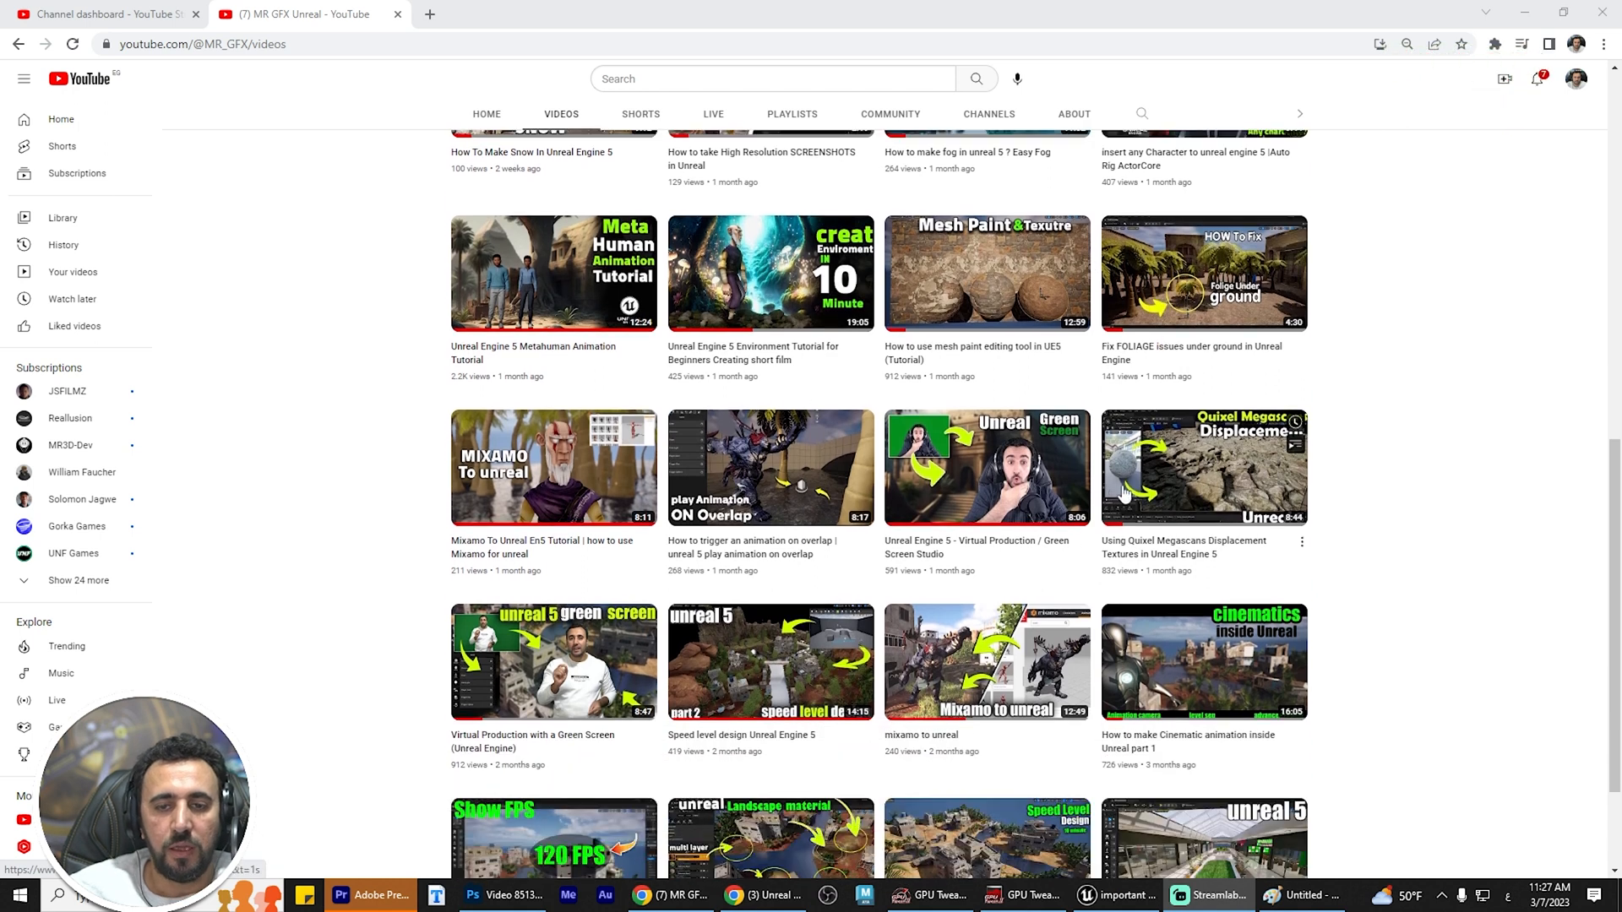
scroll("down", 3)
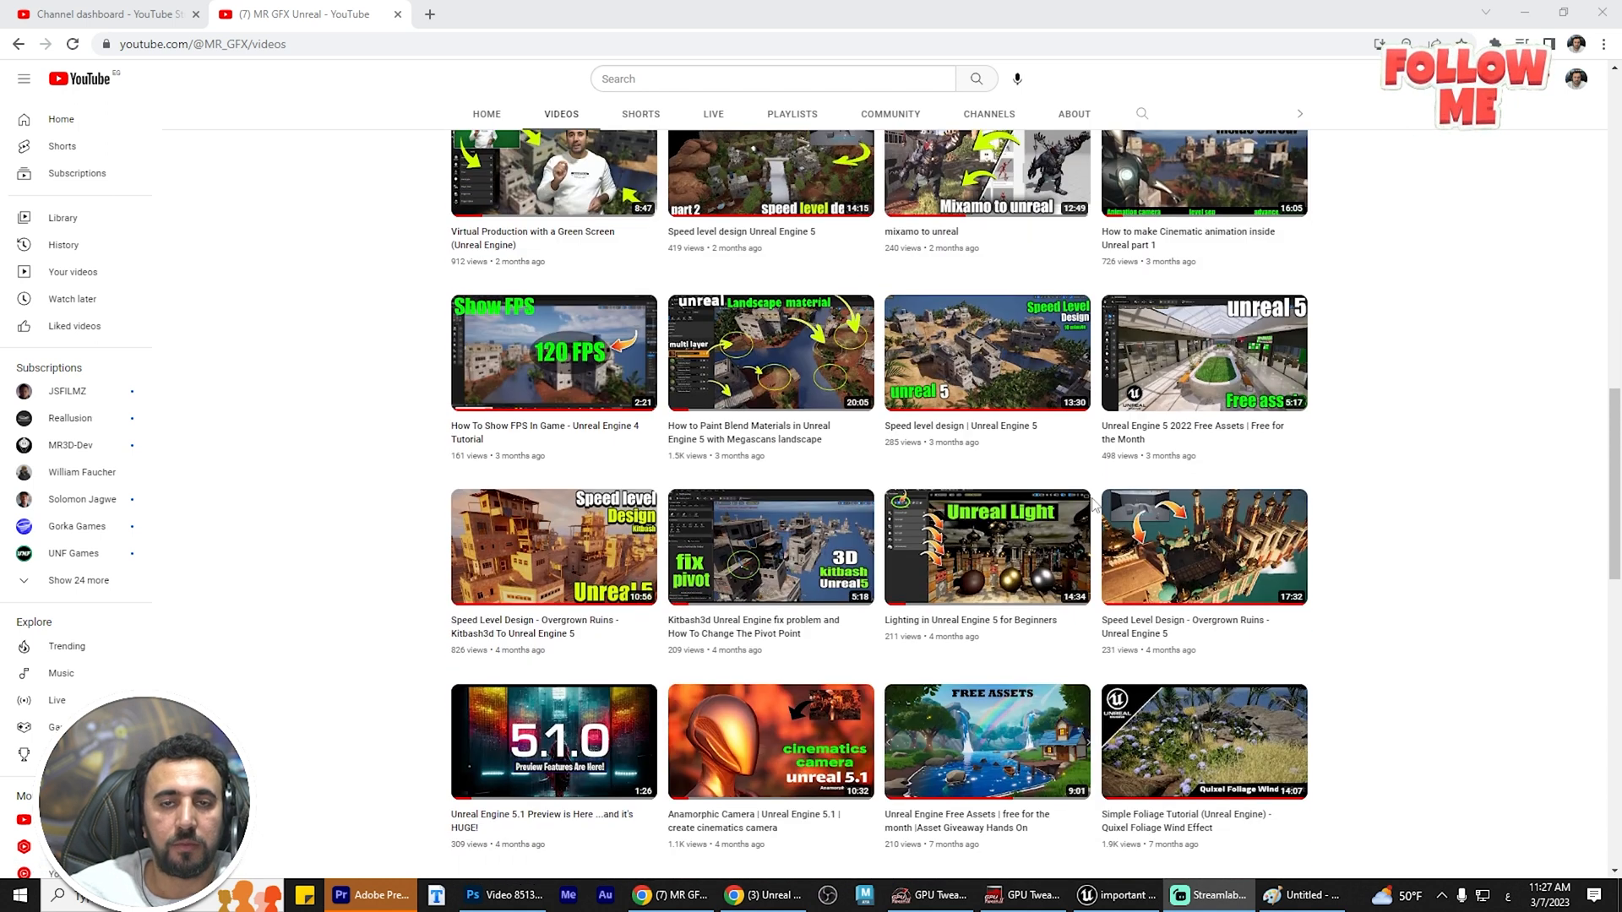
scroll("down", 3)
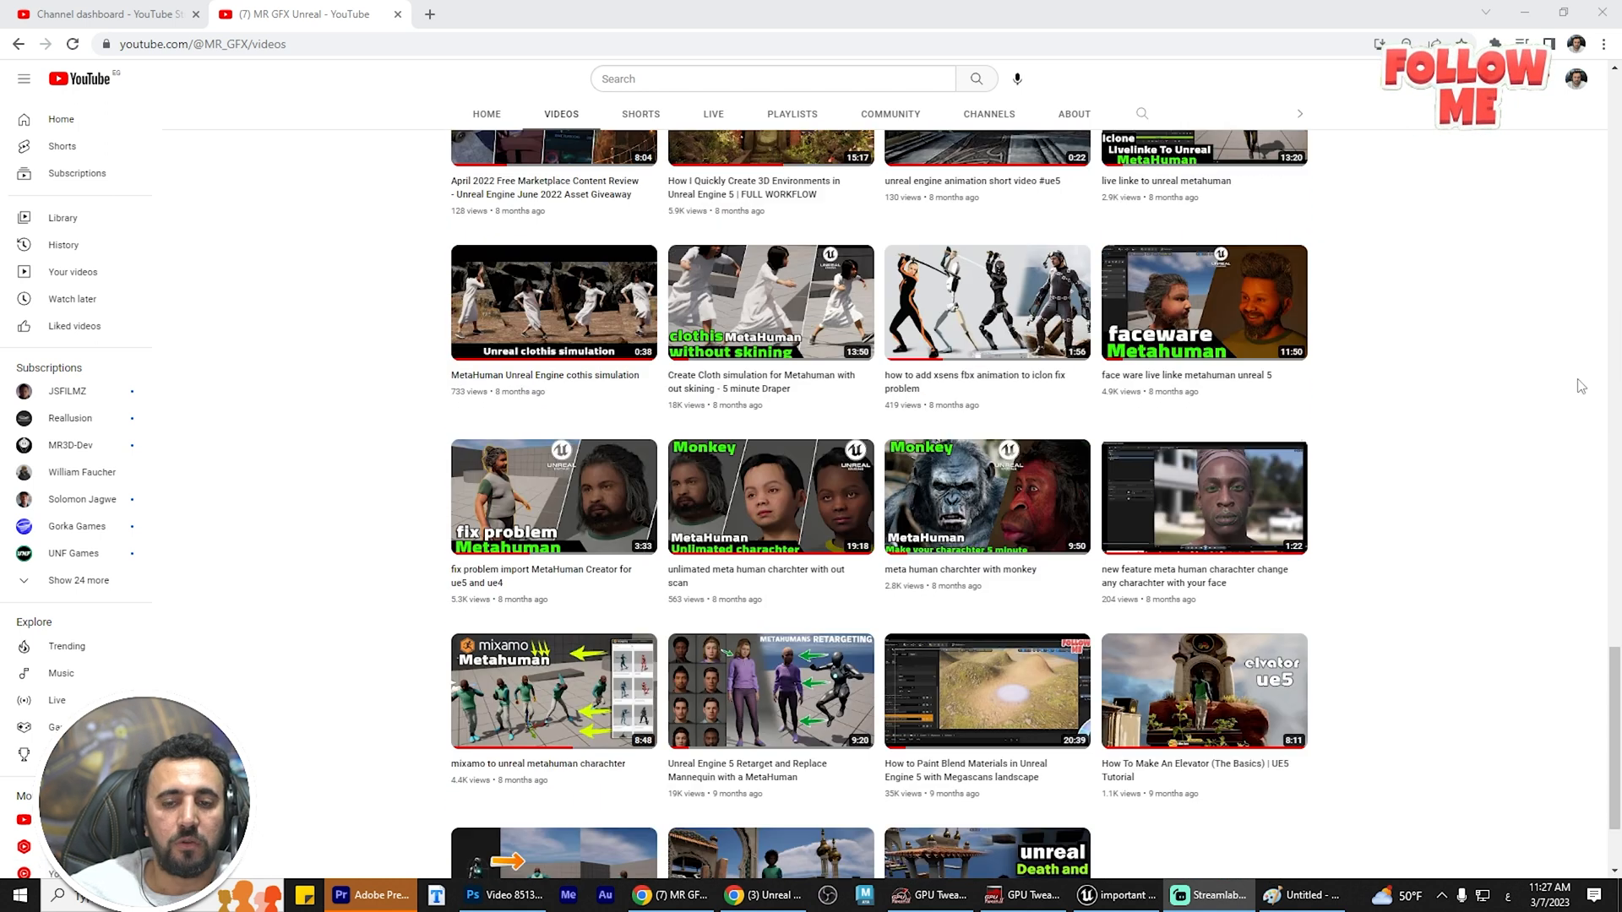
scroll("down", 3)
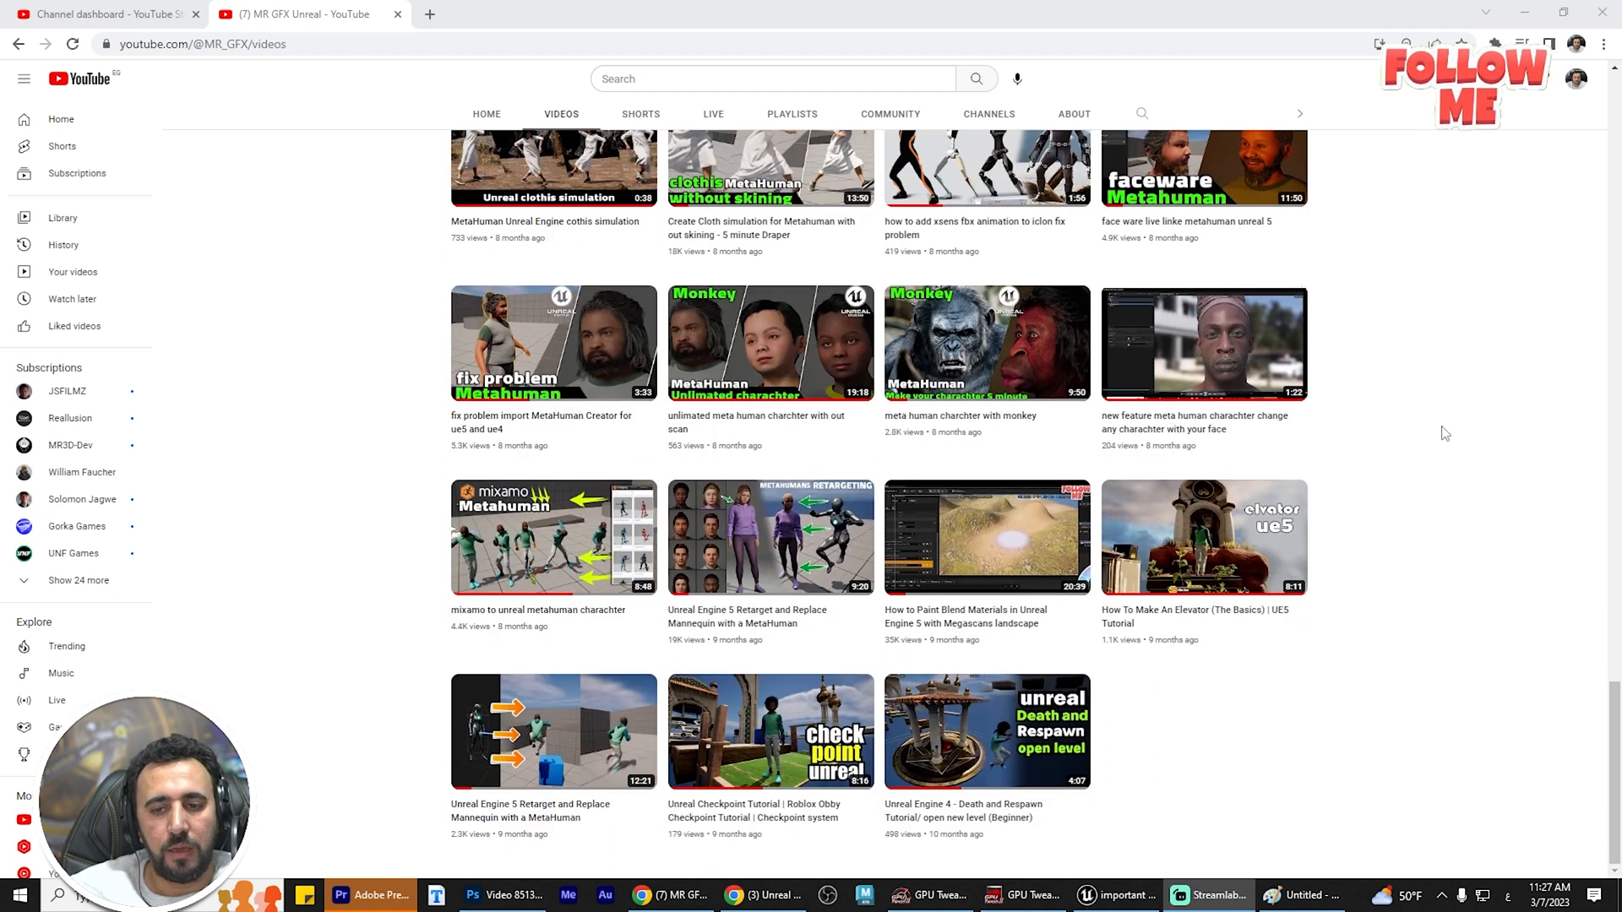
scroll("down", 3)
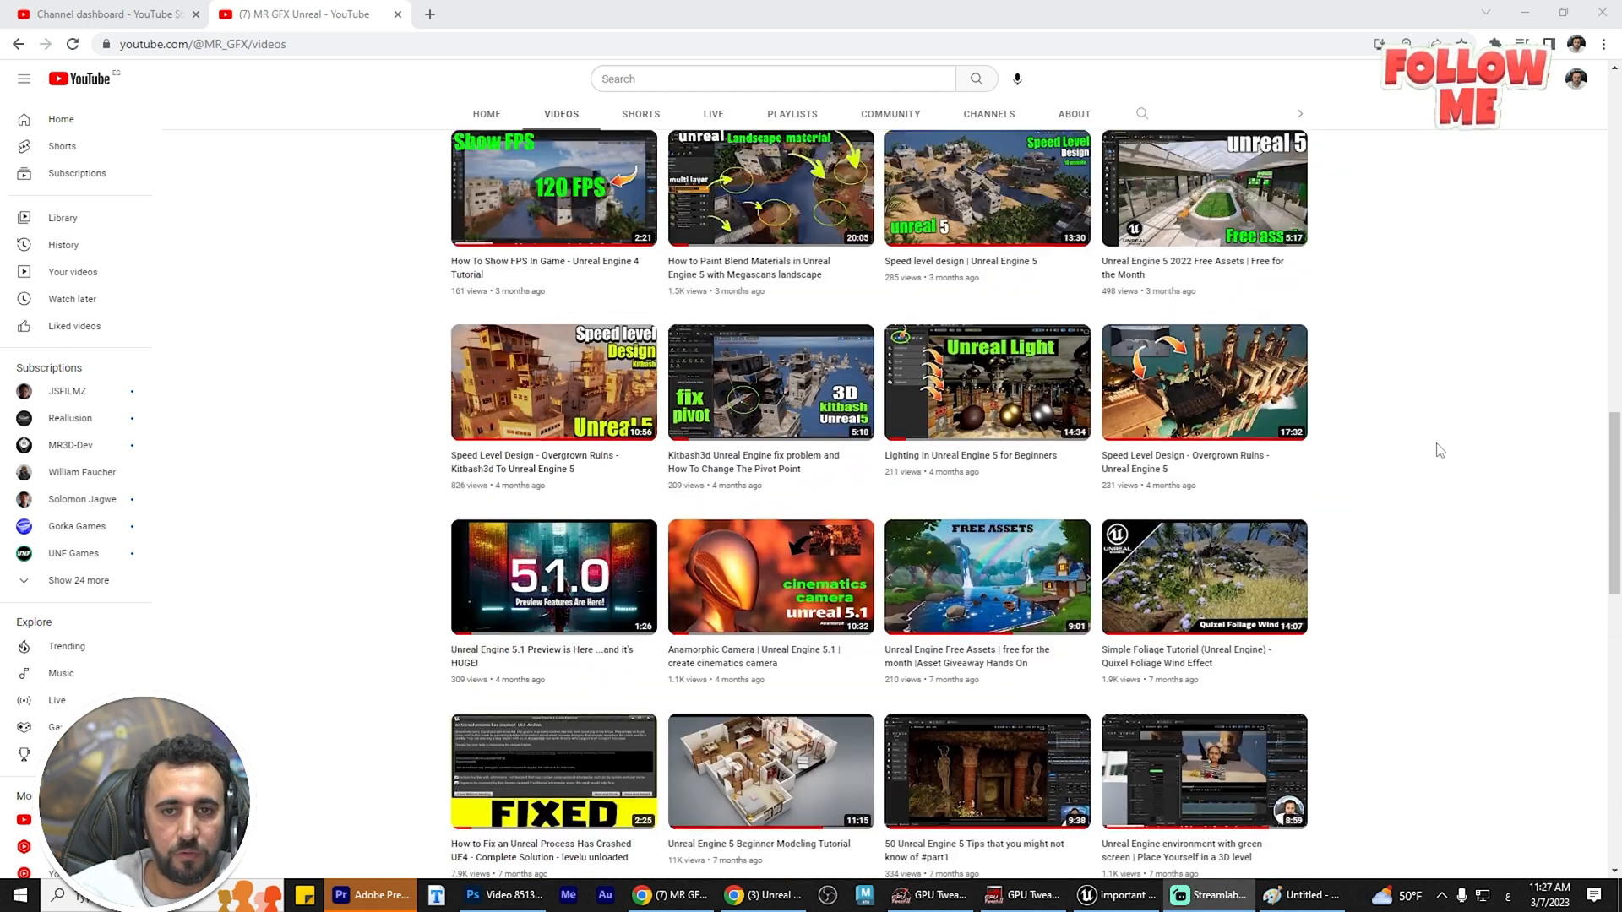
scroll("down", 3)
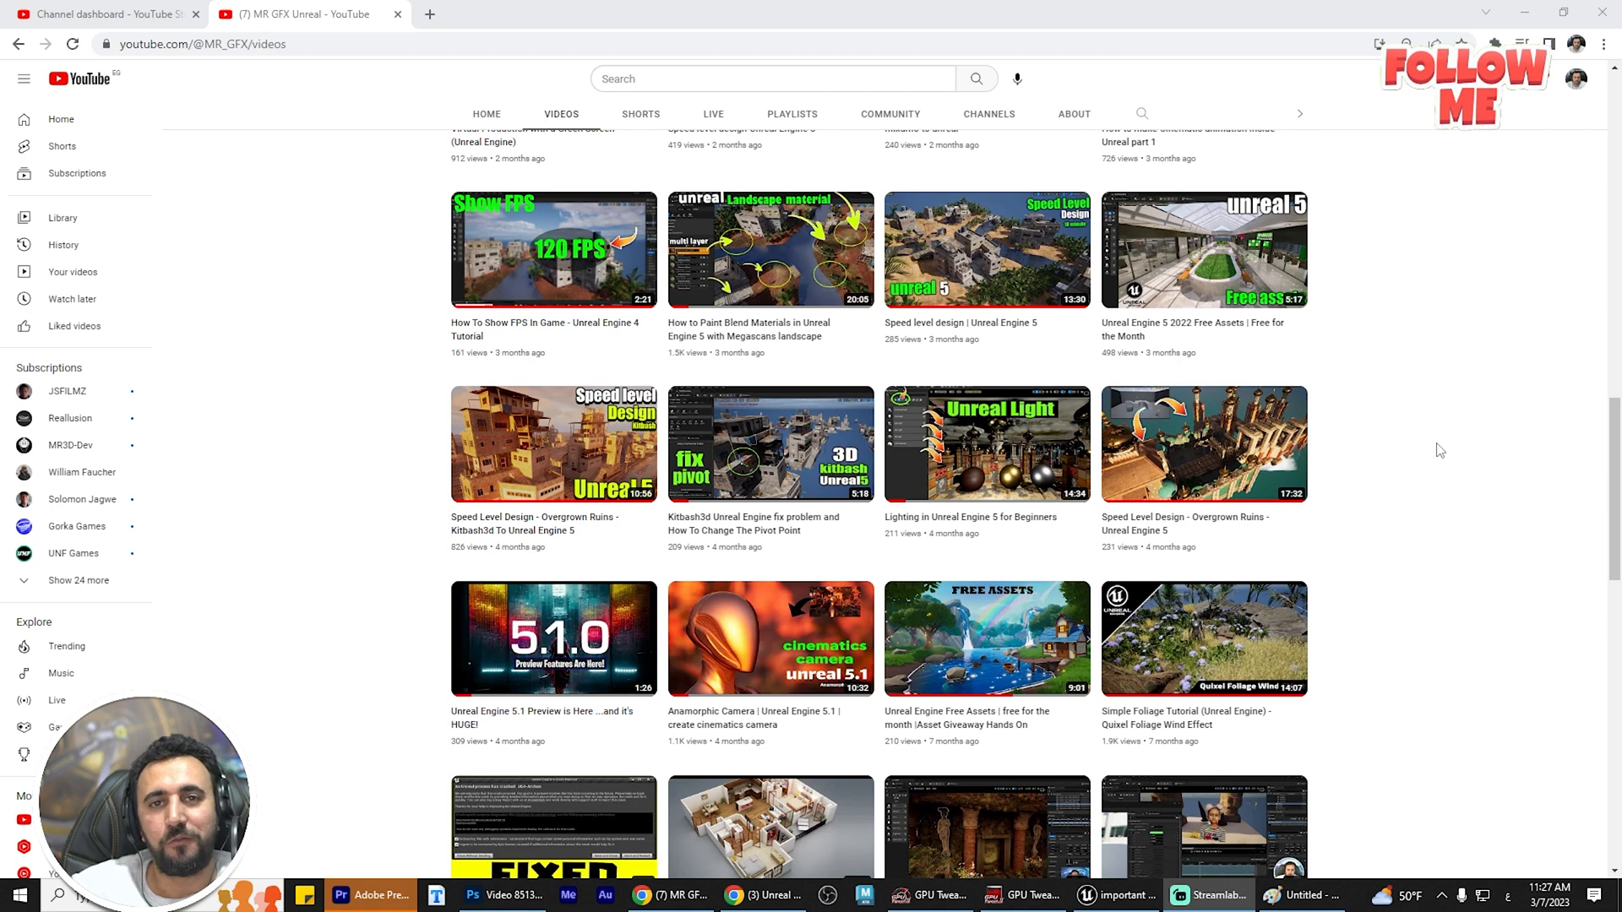